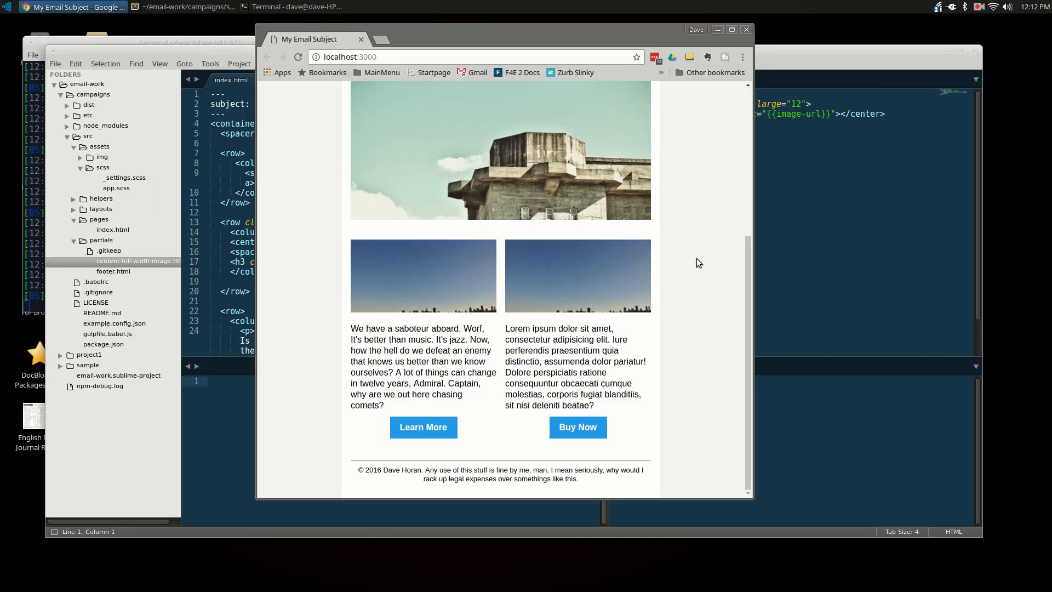
mouse_move(710, 250)
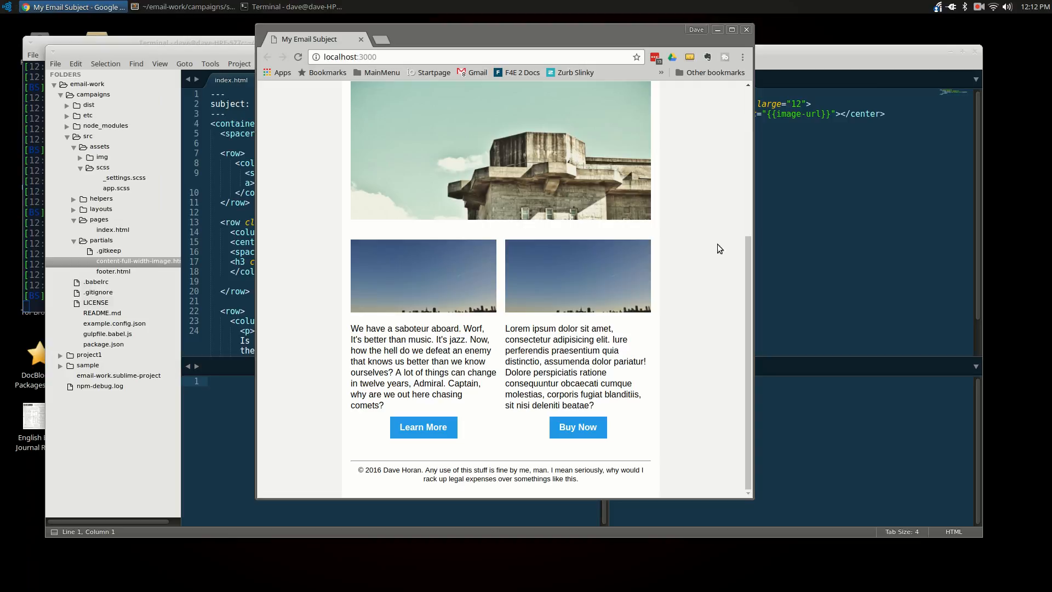
mouse_move(736, 256)
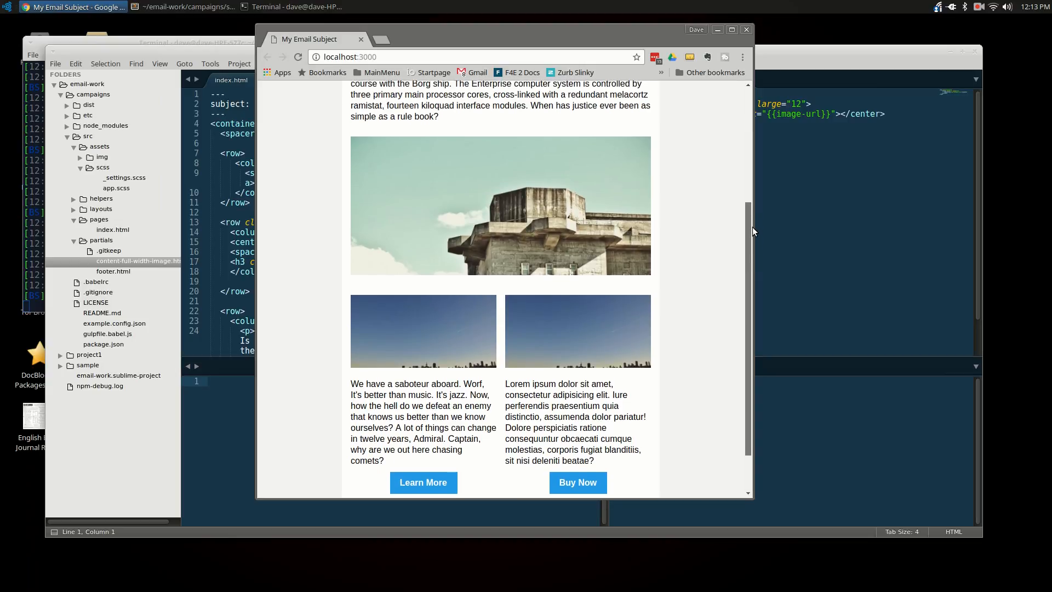
Scroll through index.html down to the content-full-width-image and footer partial calls
scroll("down", 3)
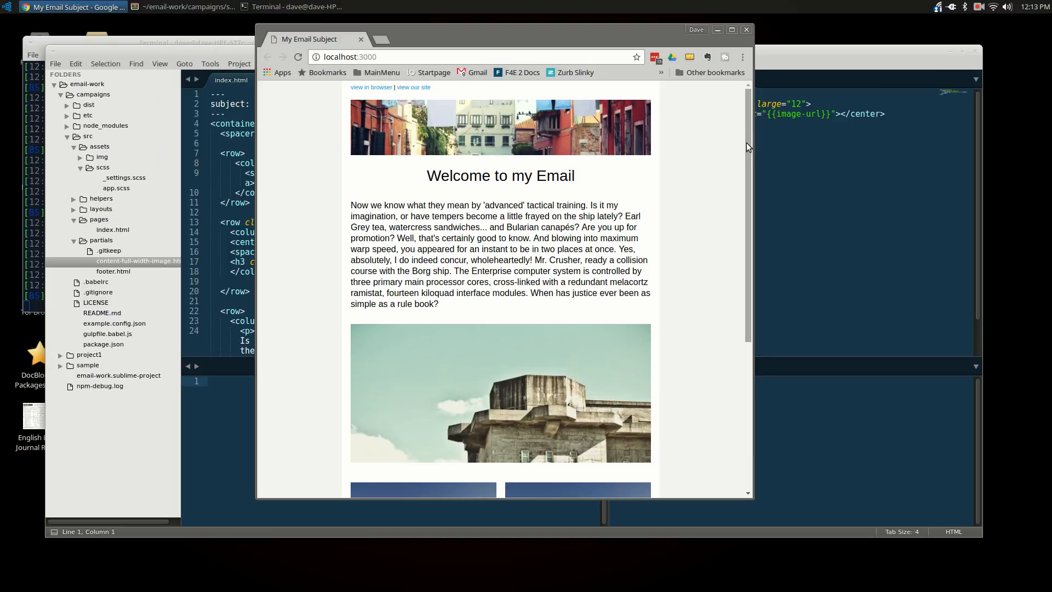
mouse_move(209, 40)
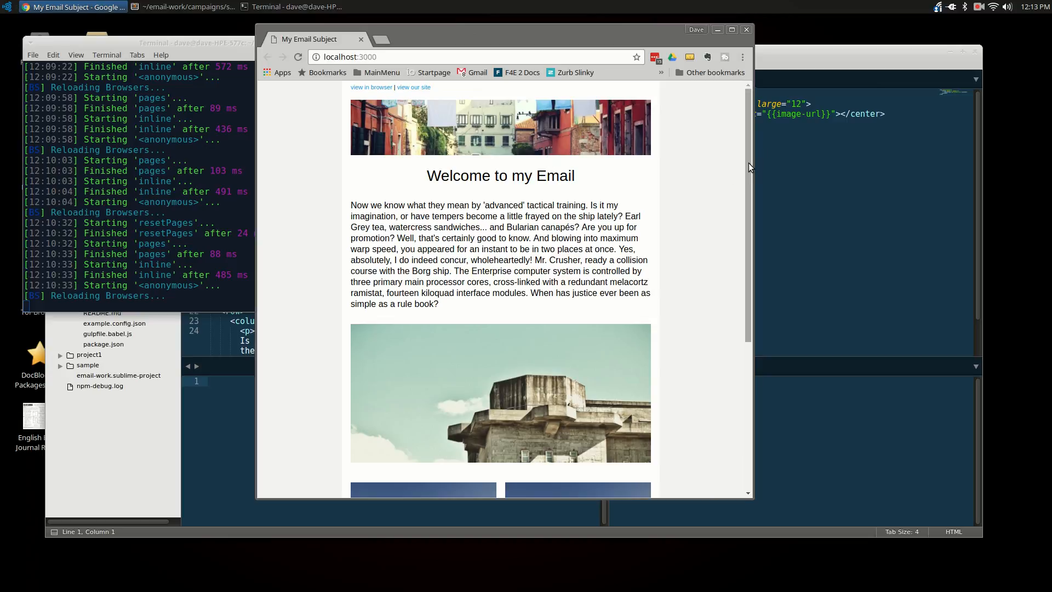
scroll("down", 3)
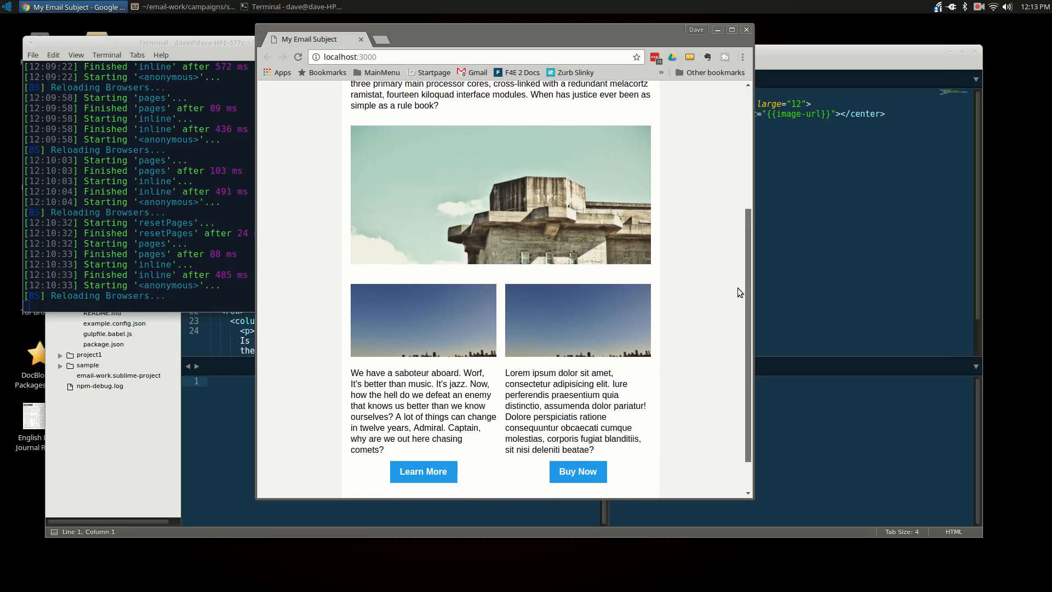
scroll("down", 3)
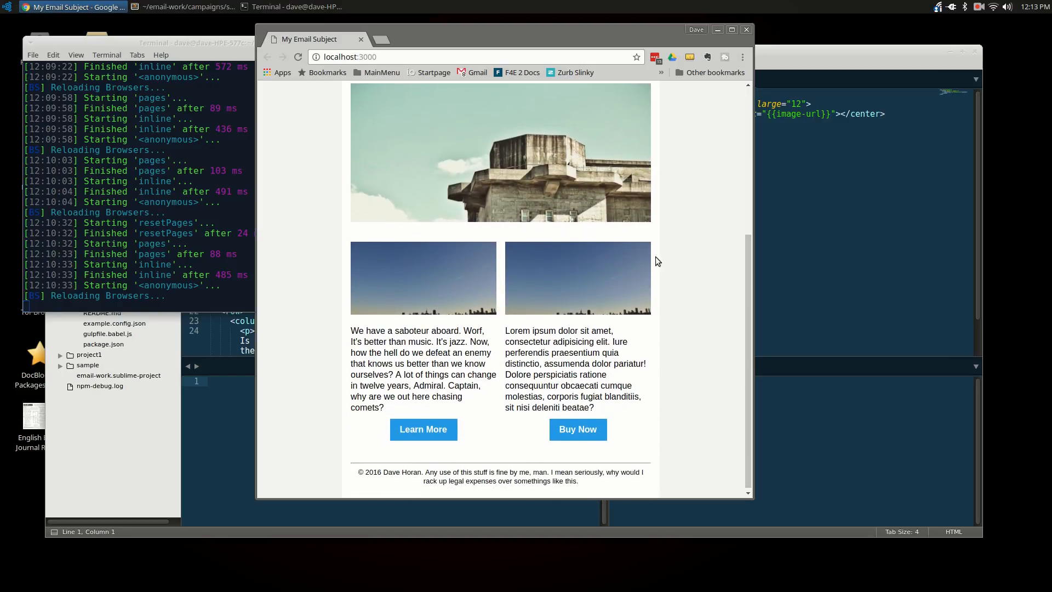
mouse_move(743, 408)
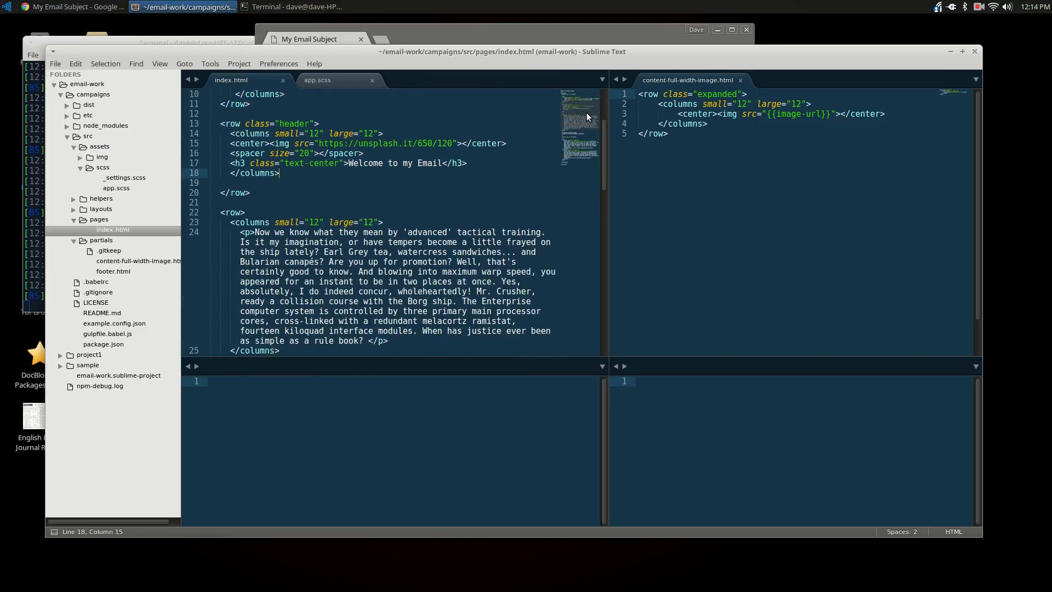
scroll("down", 3)
type("{{>footer}}")
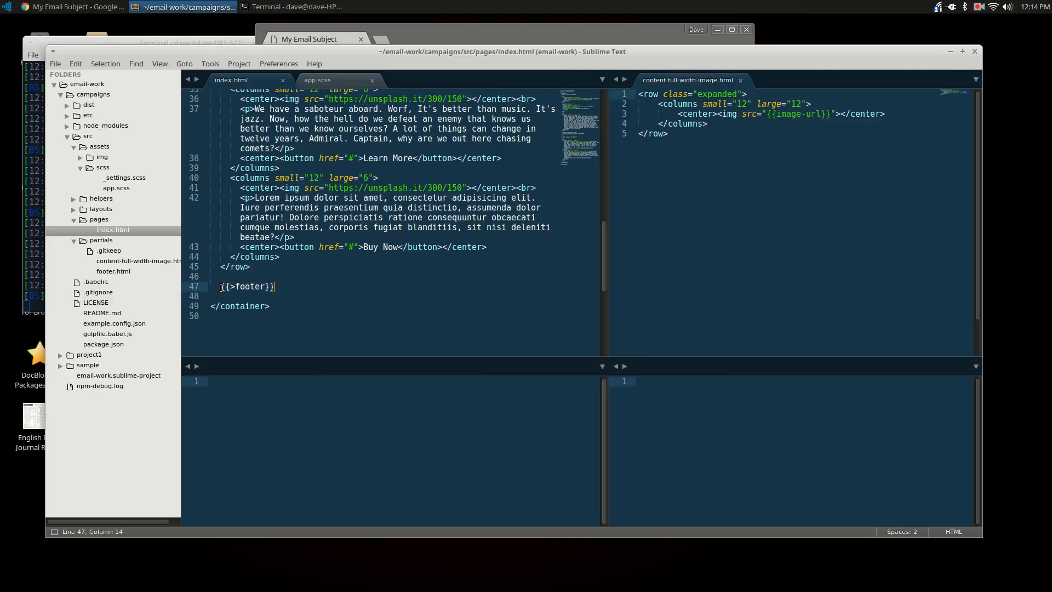
mouse_move(518, 276)
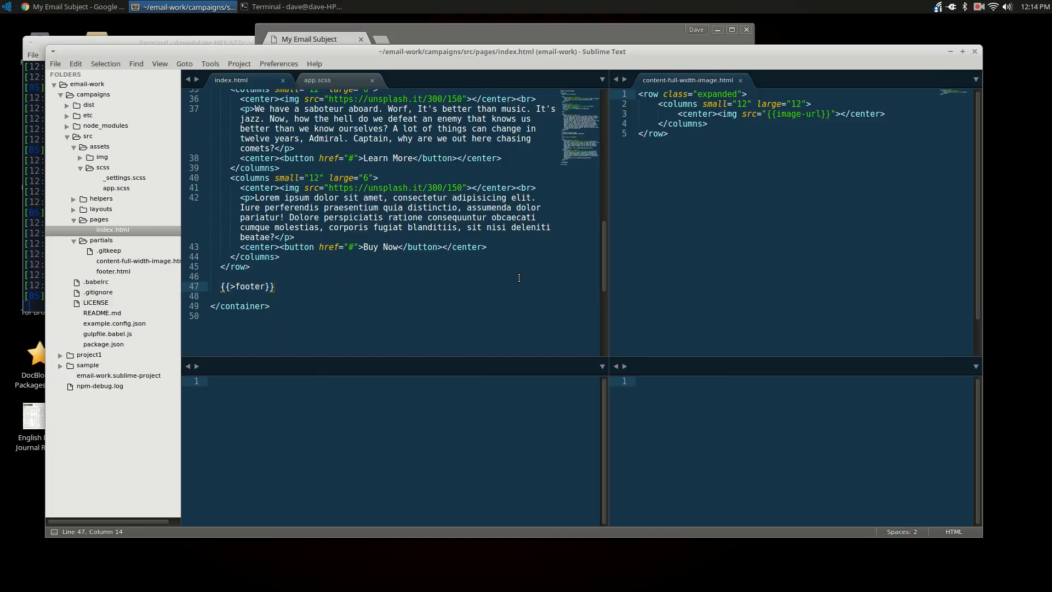
mouse_move(575, 264)
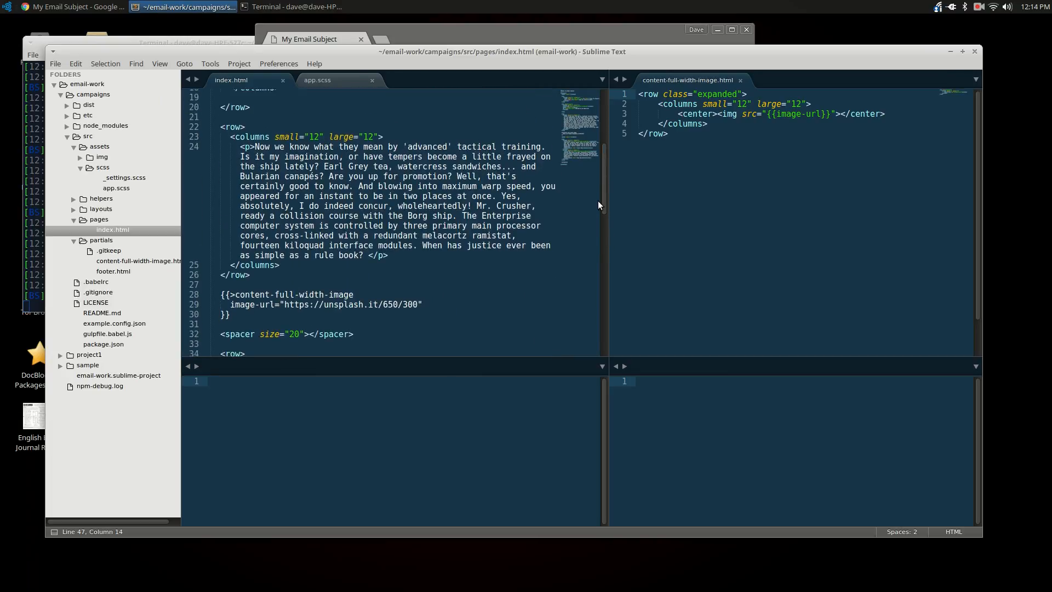
scroll("down", 3)
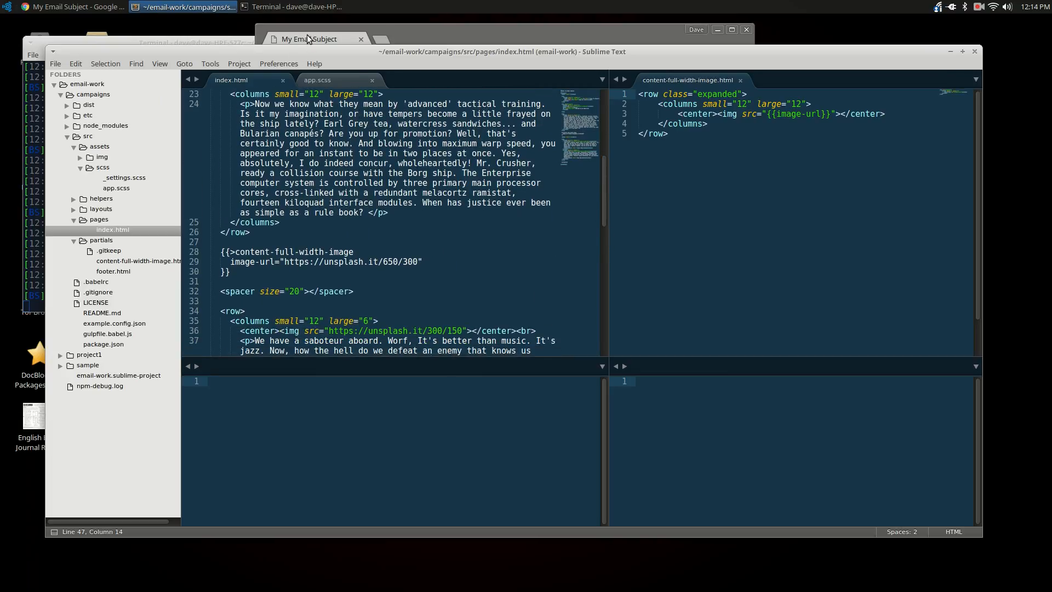
left_click(73, 6)
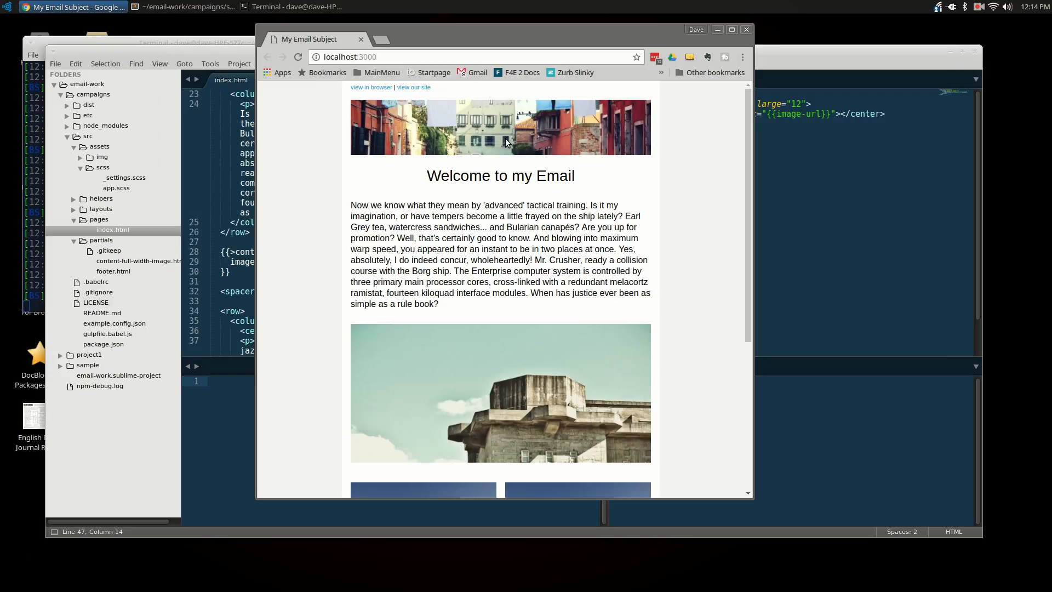
mouse_move(592, 211)
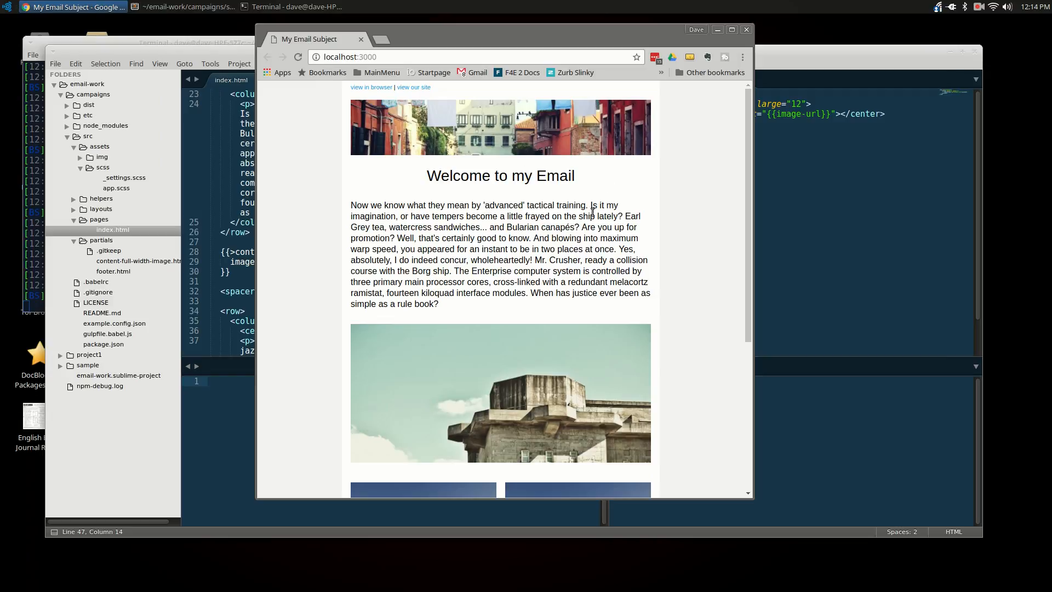
left_click_drag(428, 175, 575, 175)
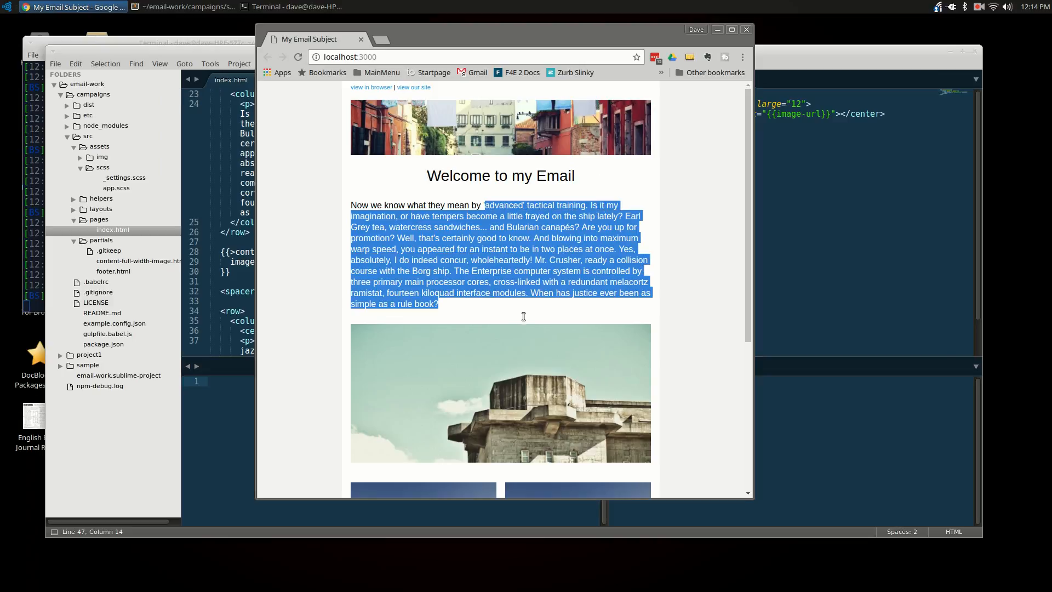
scroll("down", 3)
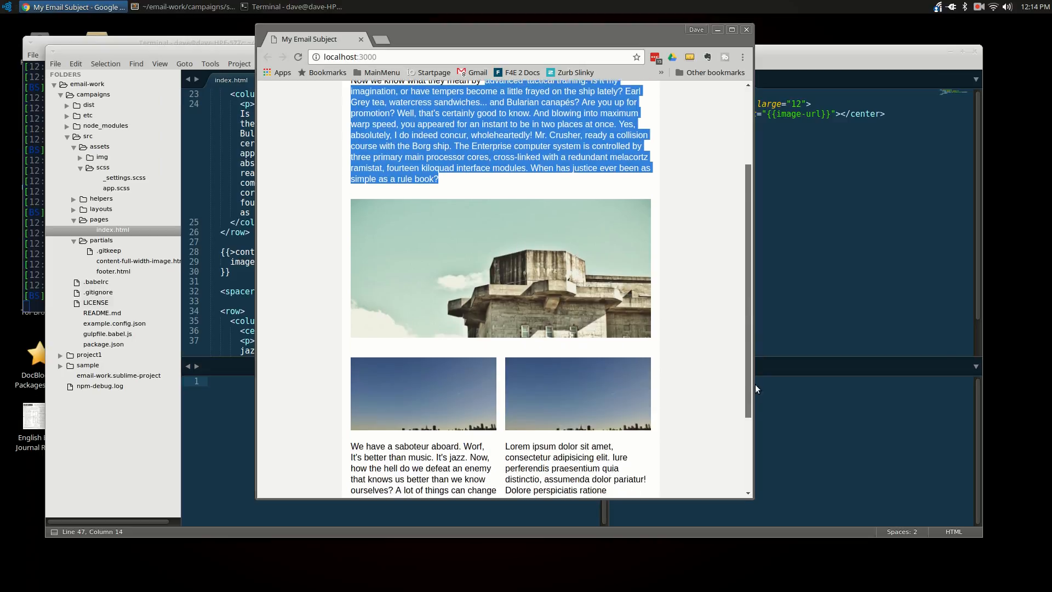
scroll("down", 3)
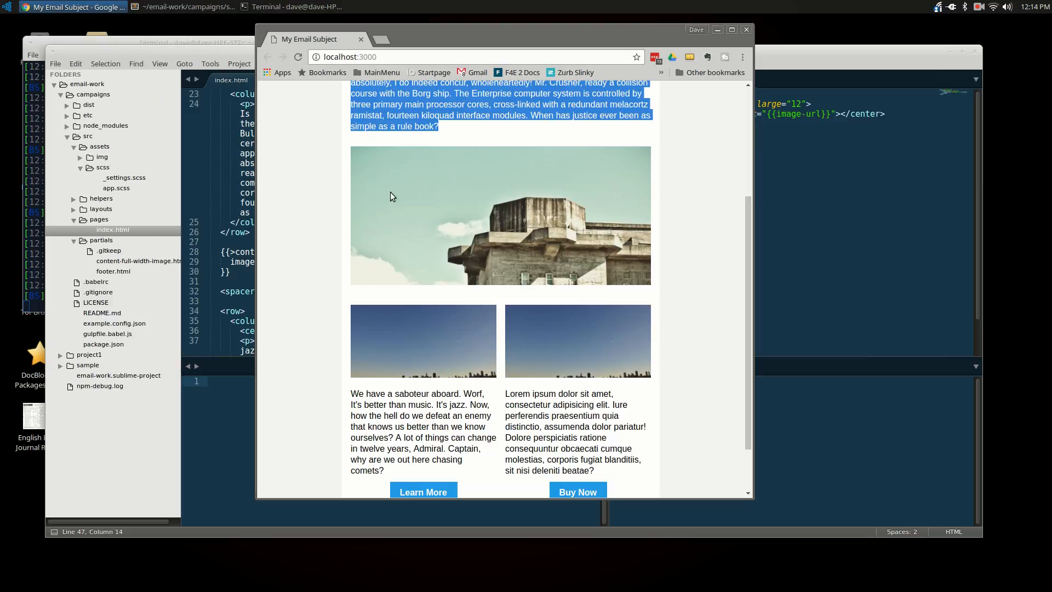
mouse_move(477, 233)
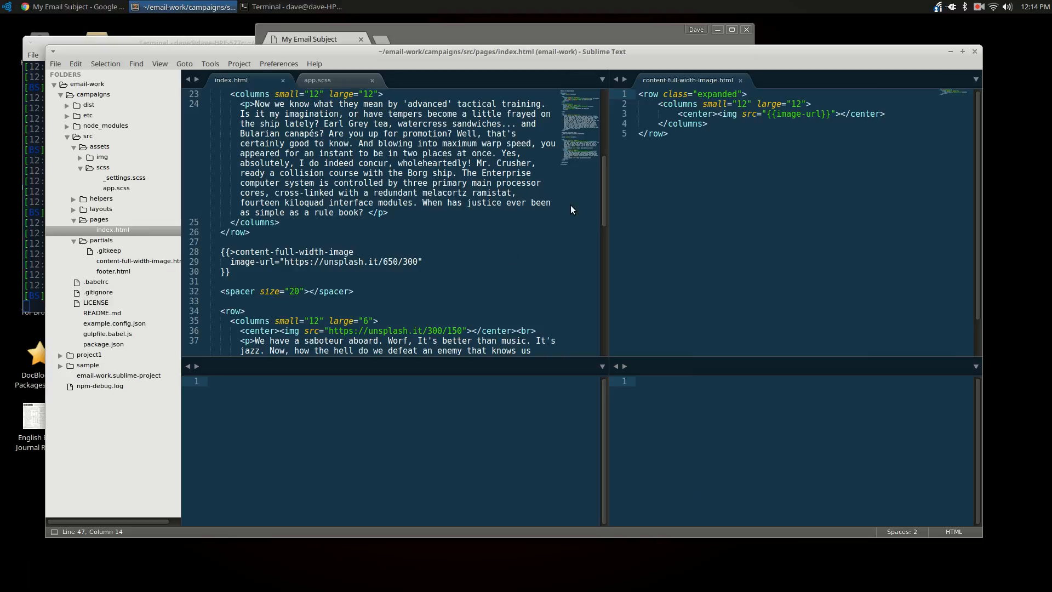
scroll("down", 3)
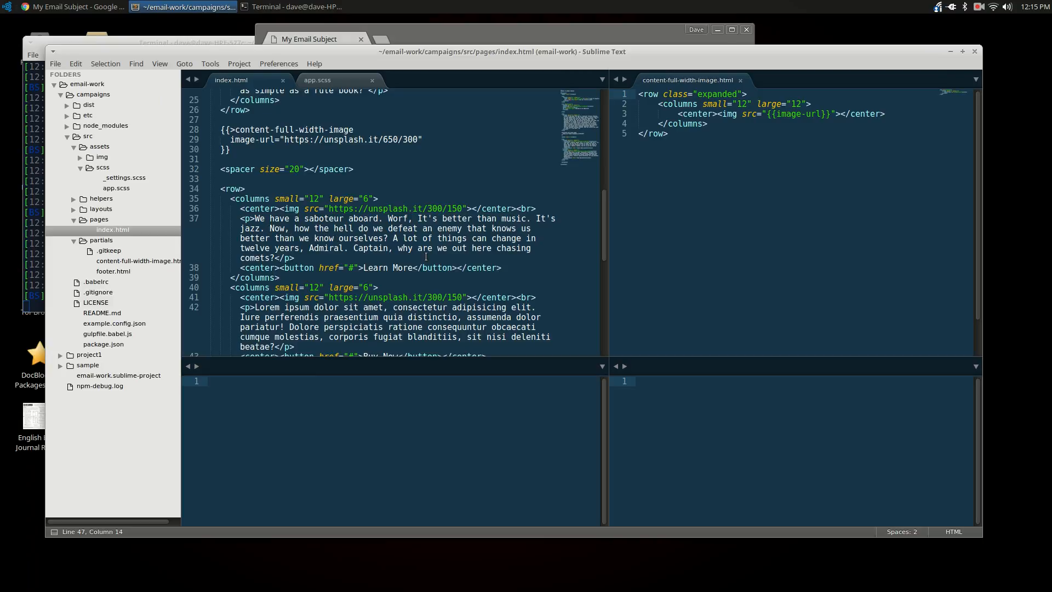
mouse_move(606, 253)
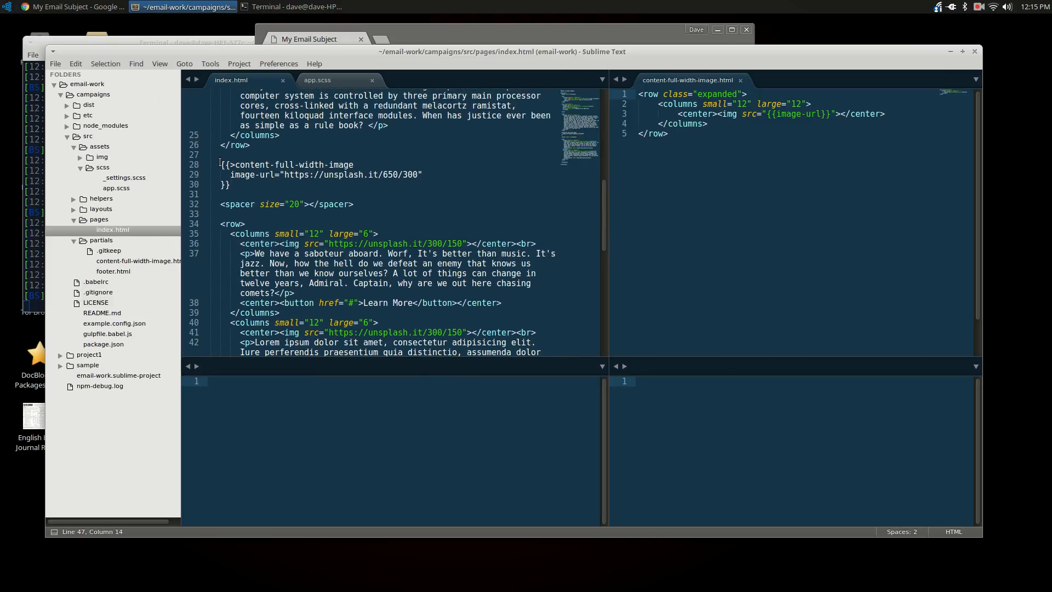
left_click(512, 195)
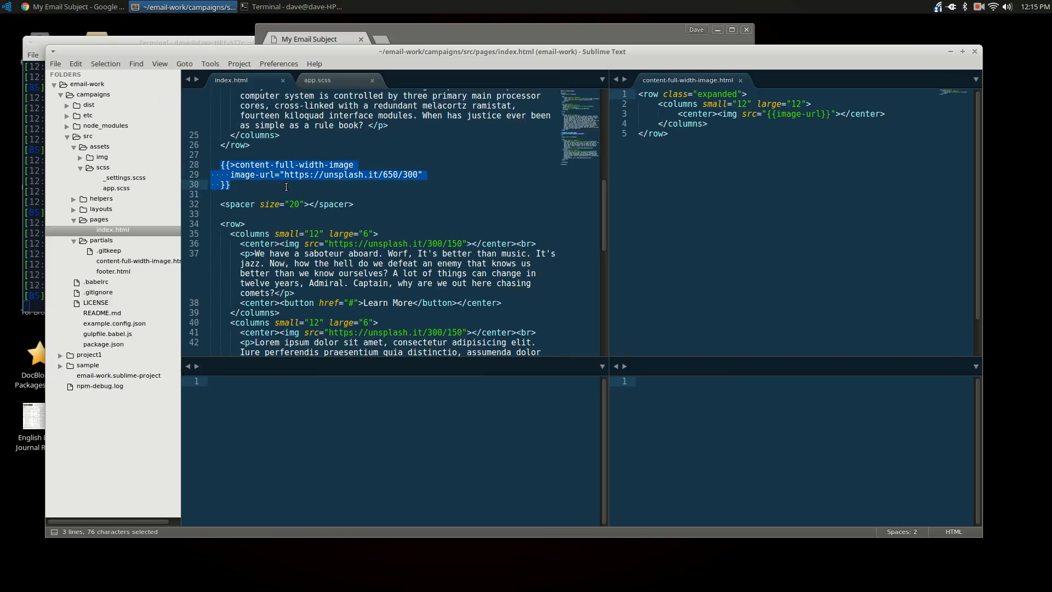
left_click(220, 166)
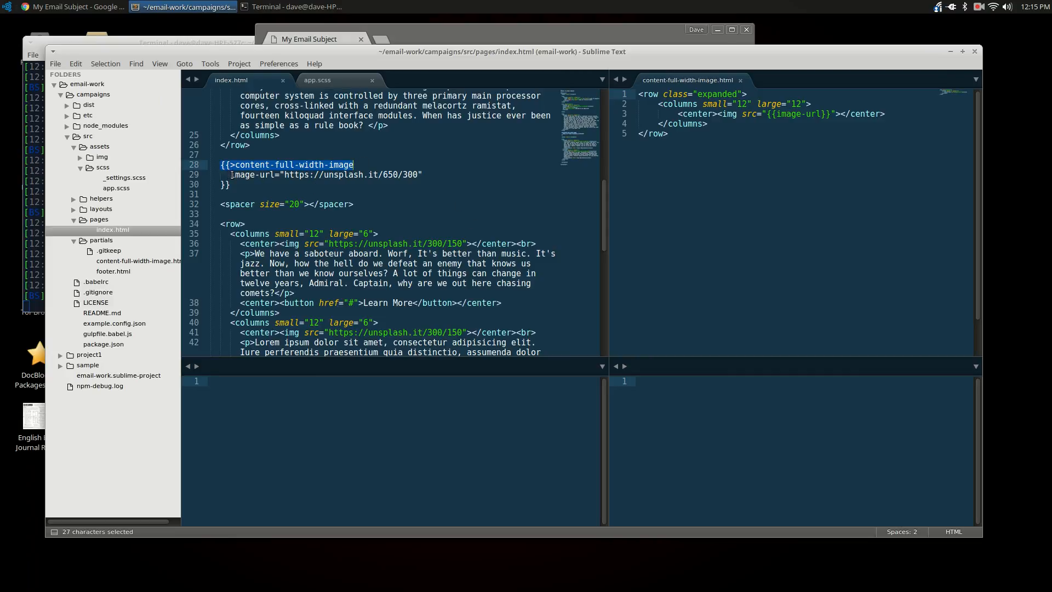
double_click(252, 174)
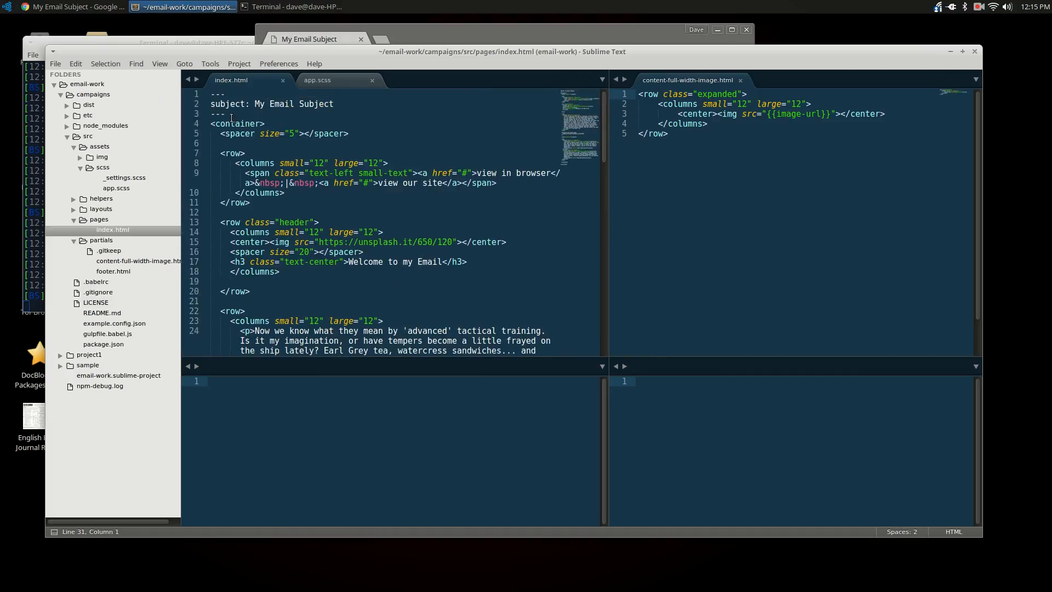
left_click_drag(210, 94, 227, 113)
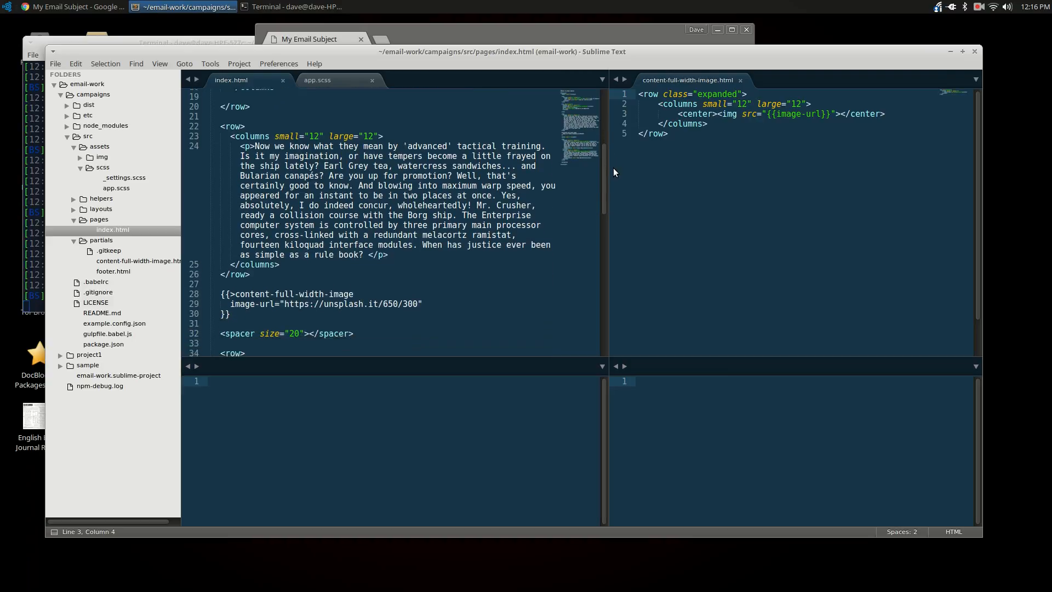
scroll("down", 3)
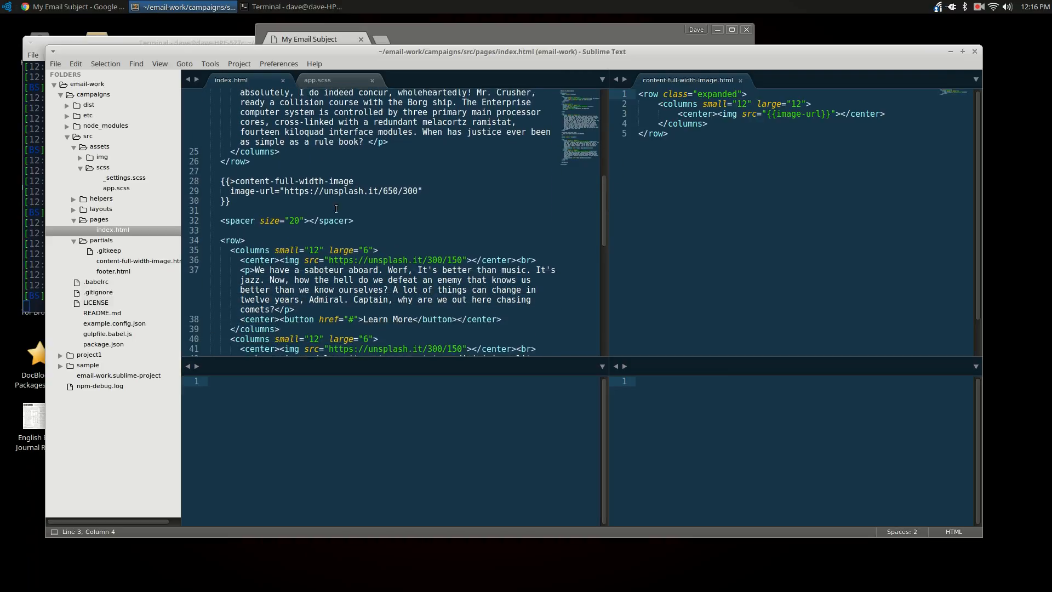
double_click(254, 191)
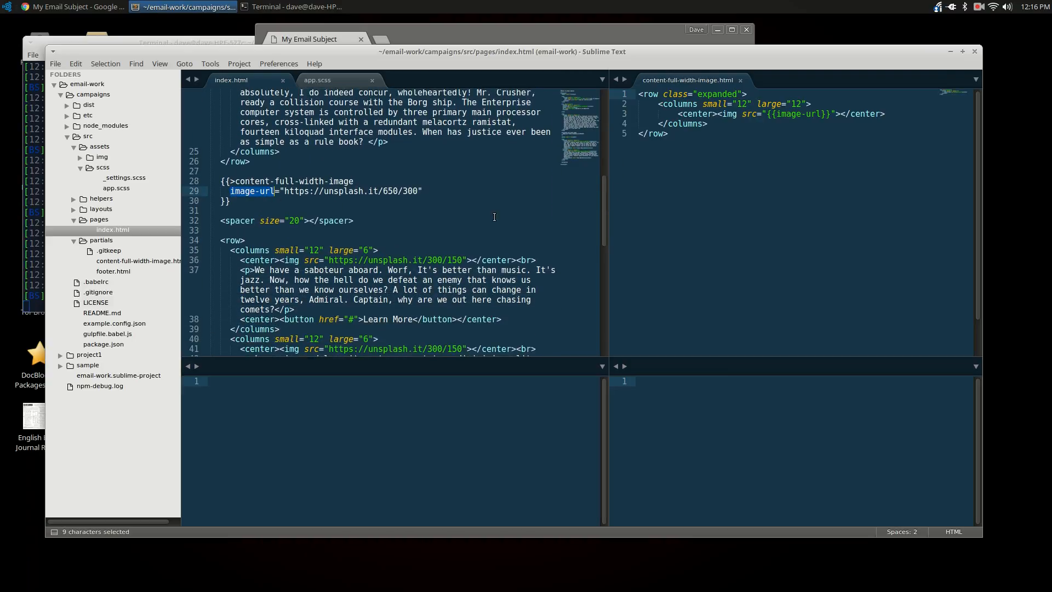
mouse_move(605, 173)
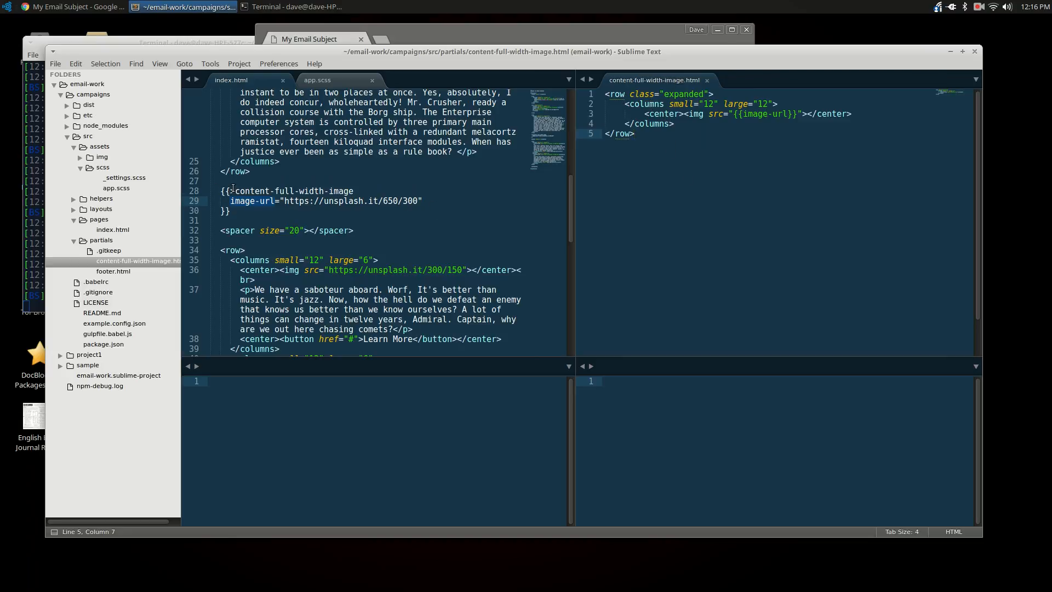
double_click(288, 190)
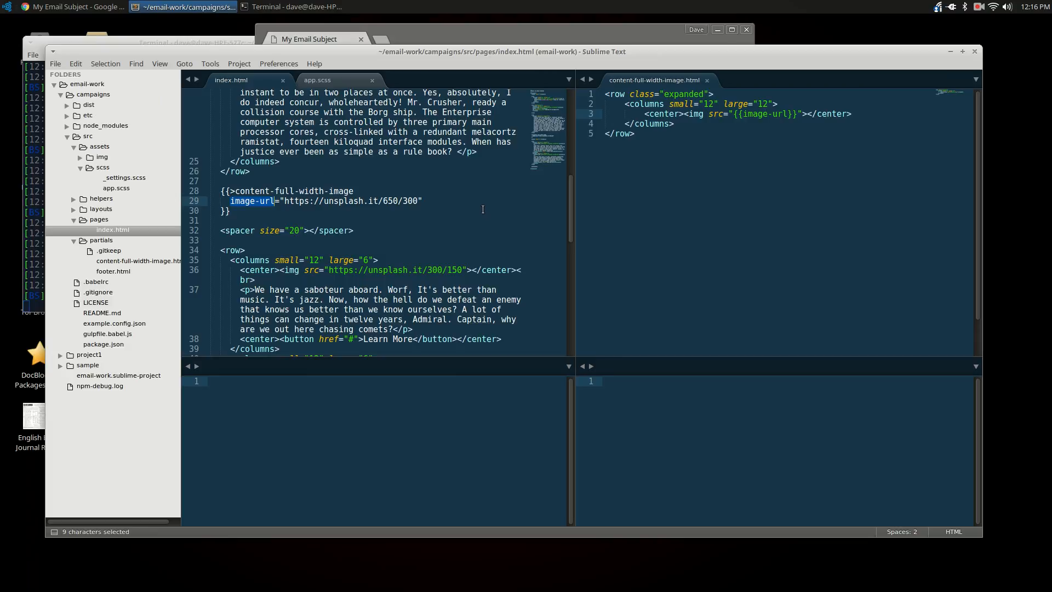
mouse_move(697, 165)
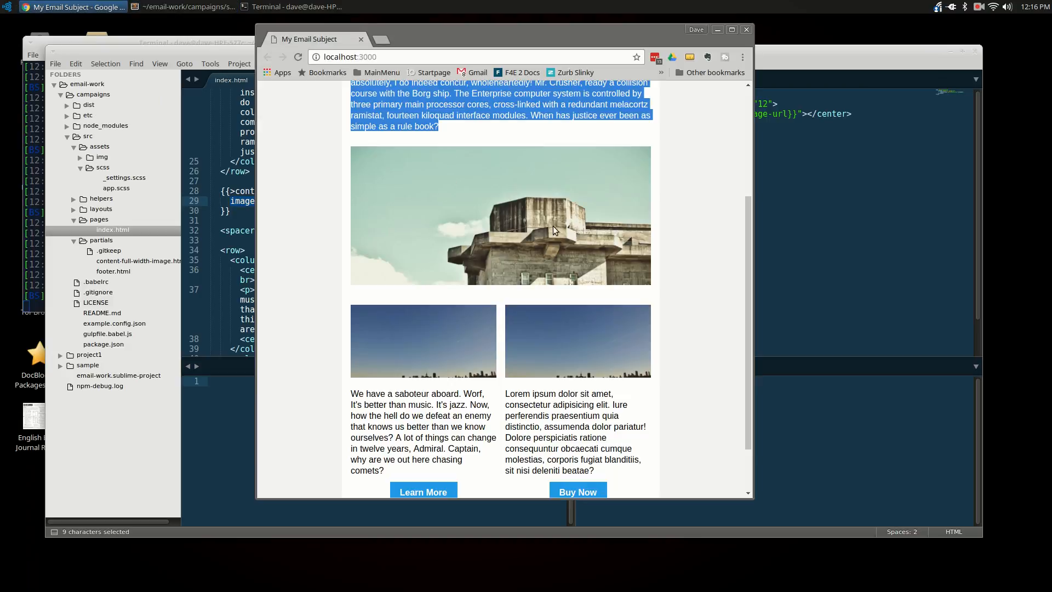
mouse_move(231, 53)
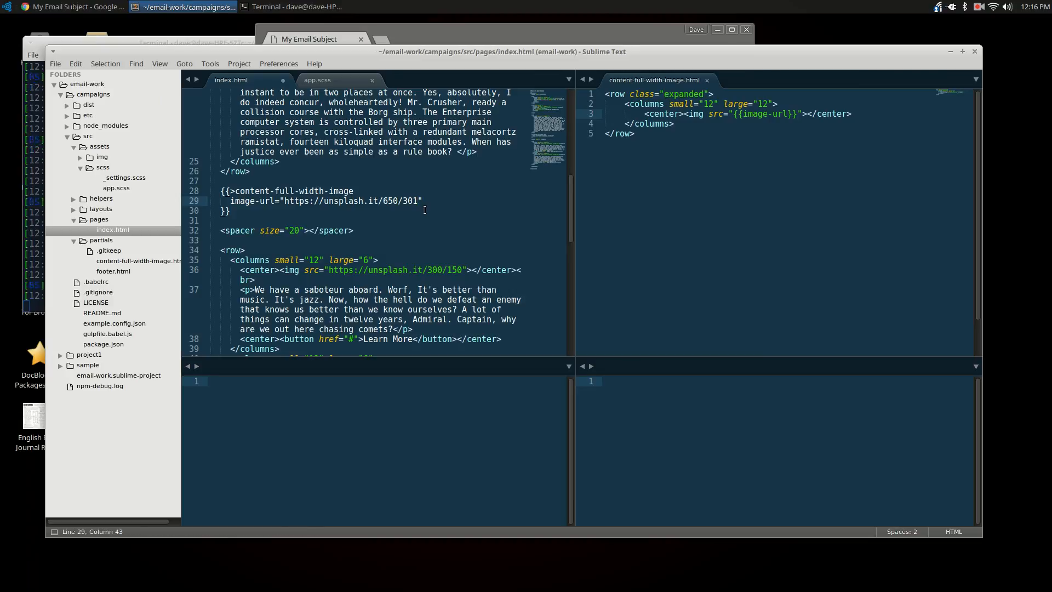
key("ctrl+s")
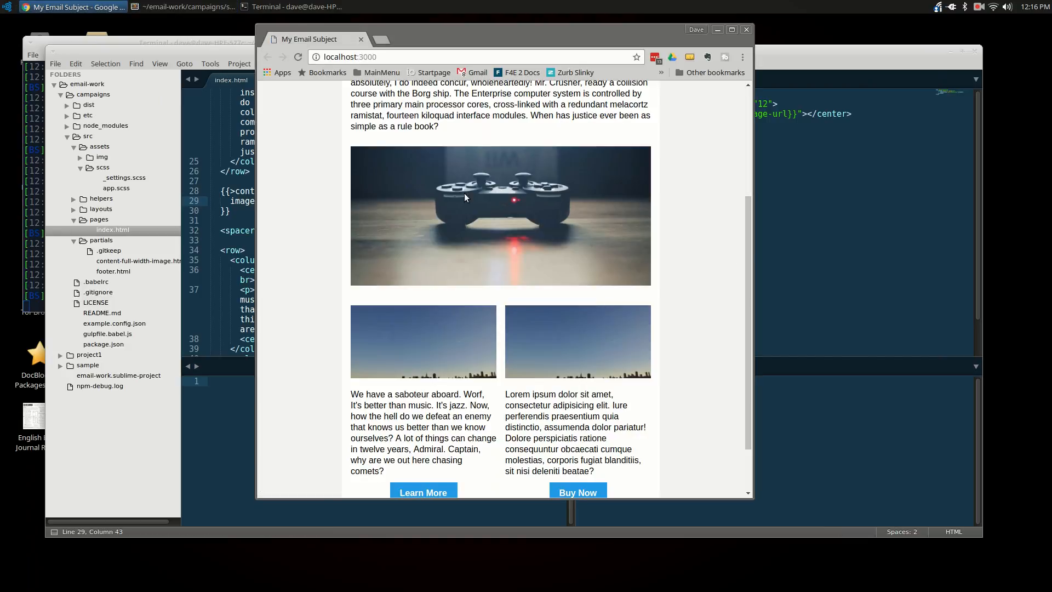
mouse_move(643, 244)
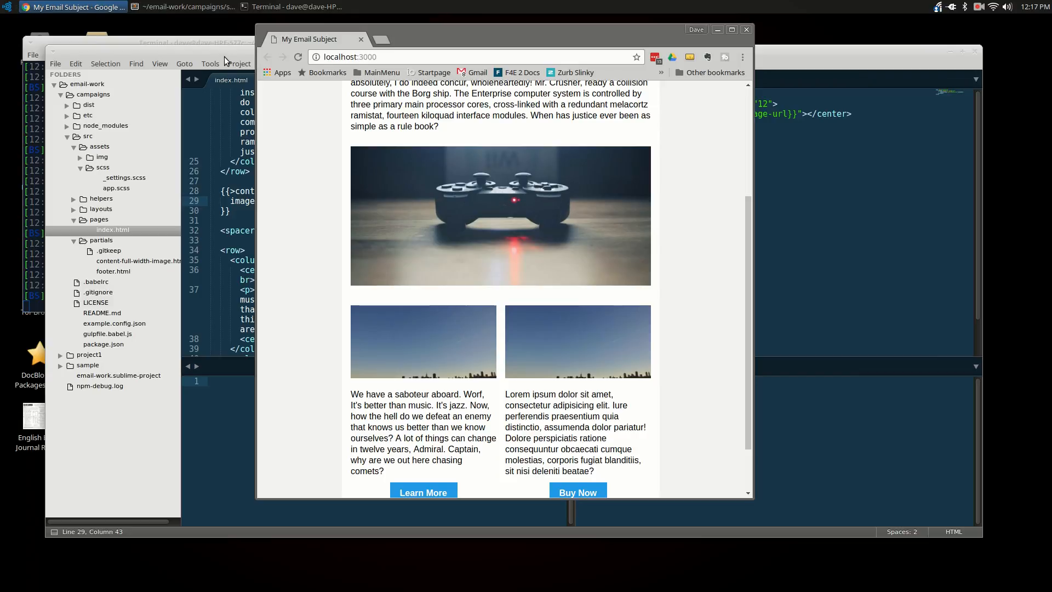
left_click(184, 7)
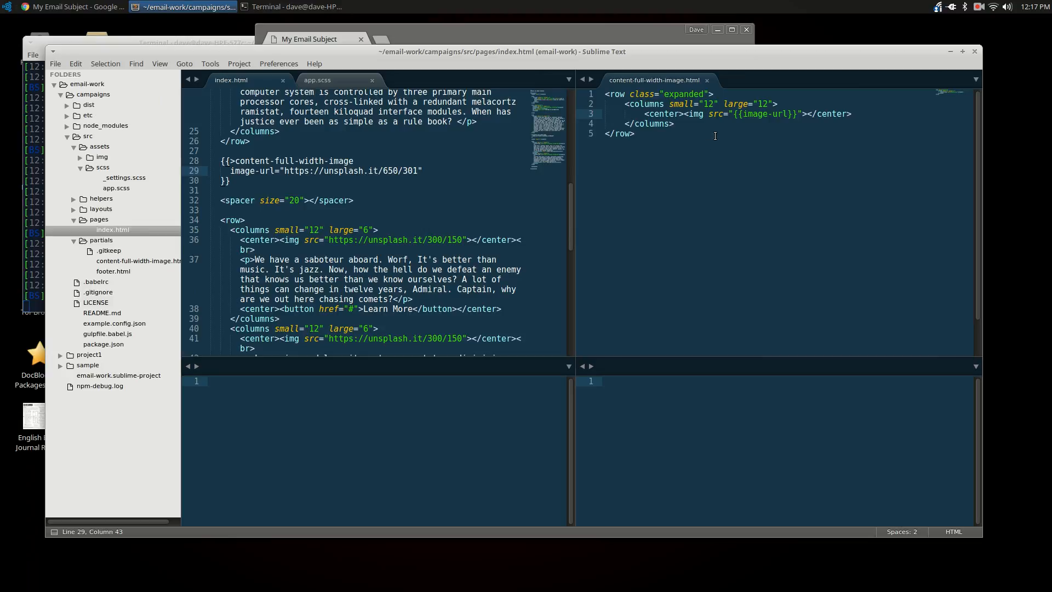
Check the columns in the Chrome preview, then copy the first Learn More column's markup from index.html
left_click(707, 80)
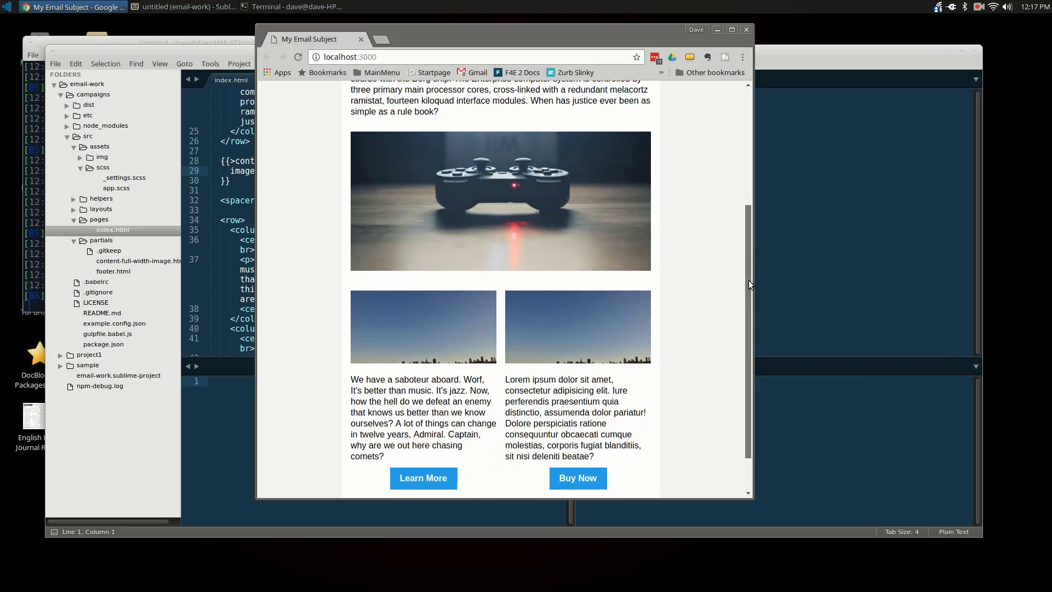
scroll("down", 3)
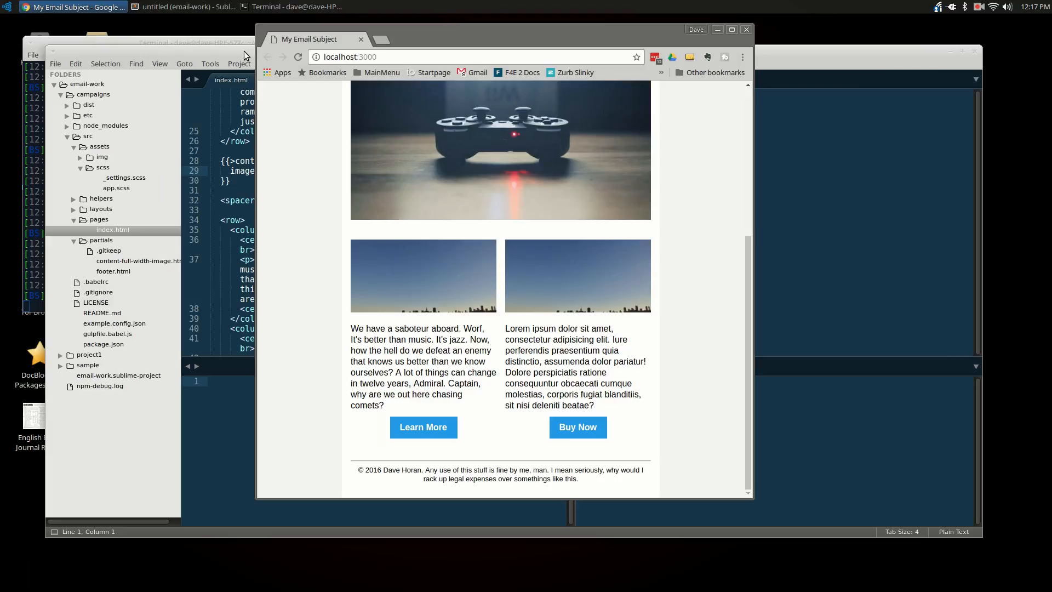
left_click(181, 7)
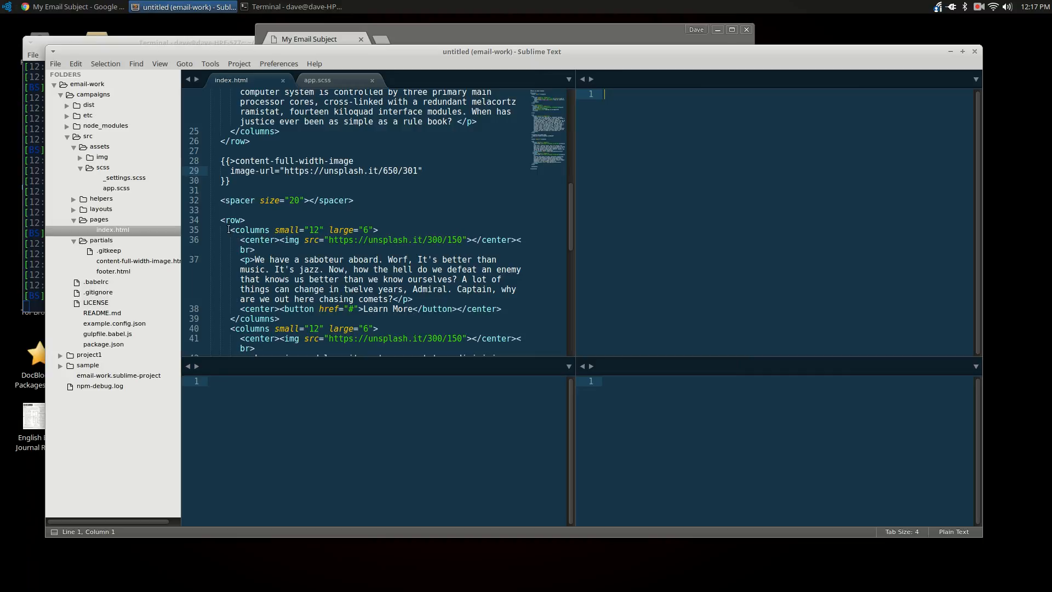
left_click_drag(228, 229, 295, 309)
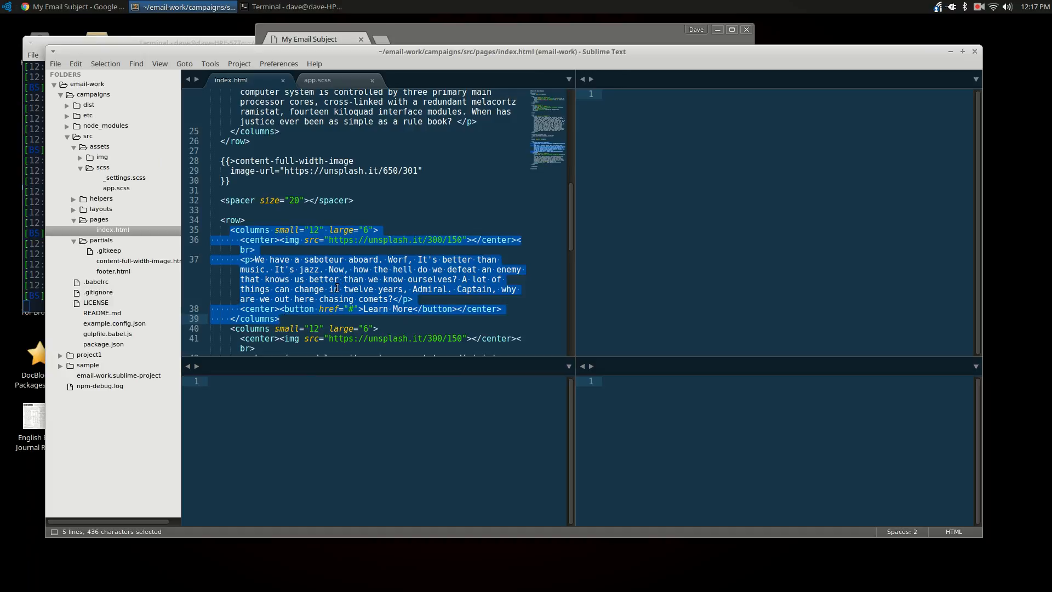
key("ctrl+c")
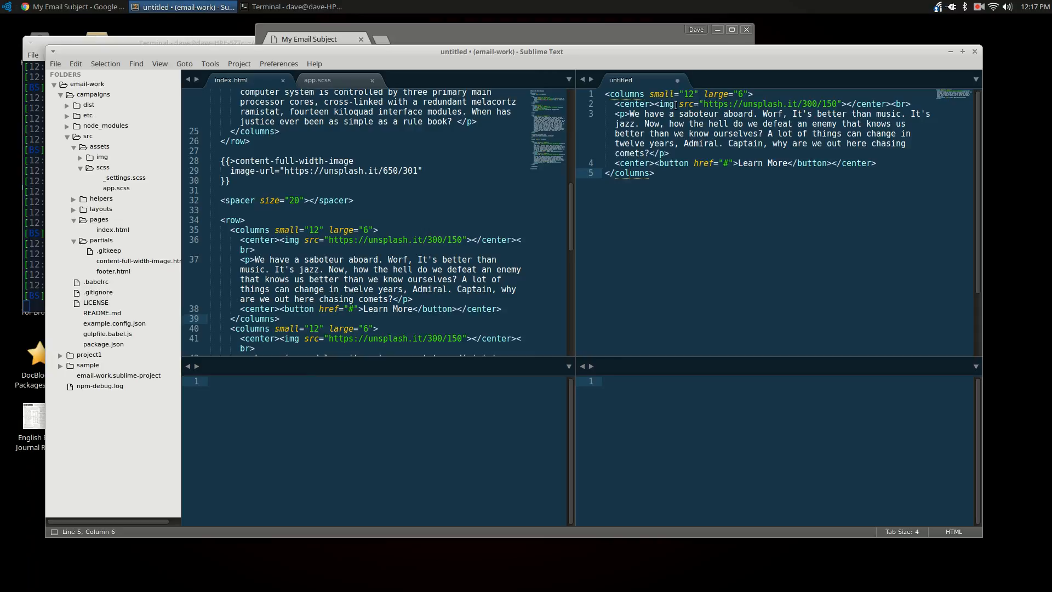
Replace the hard-coded image URL with a {{block-url}} style Handlebars placeholder
left_click_drag(704, 103, 839, 103)
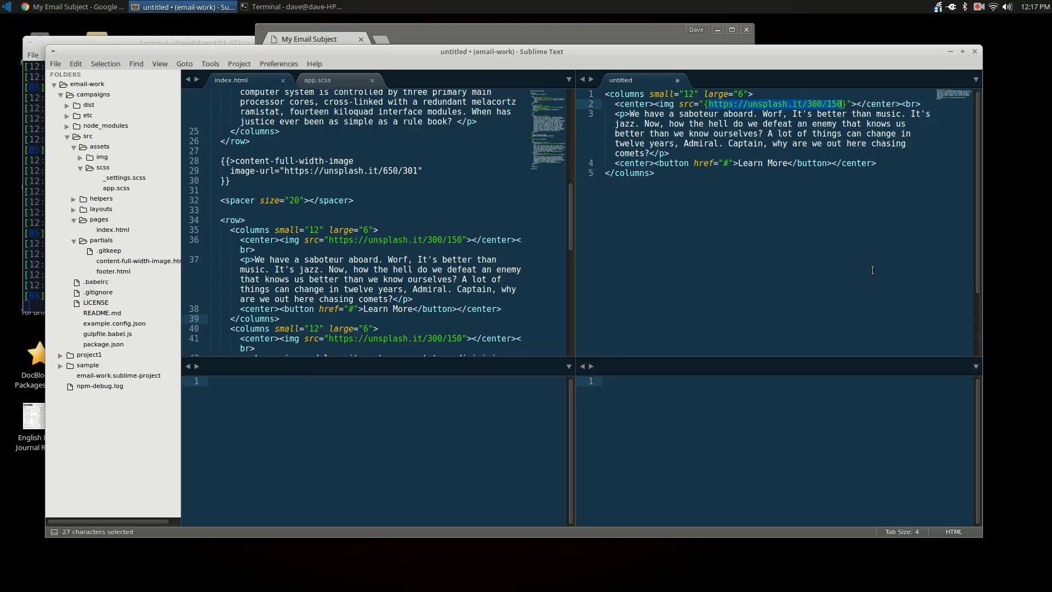
type("{{image}}")
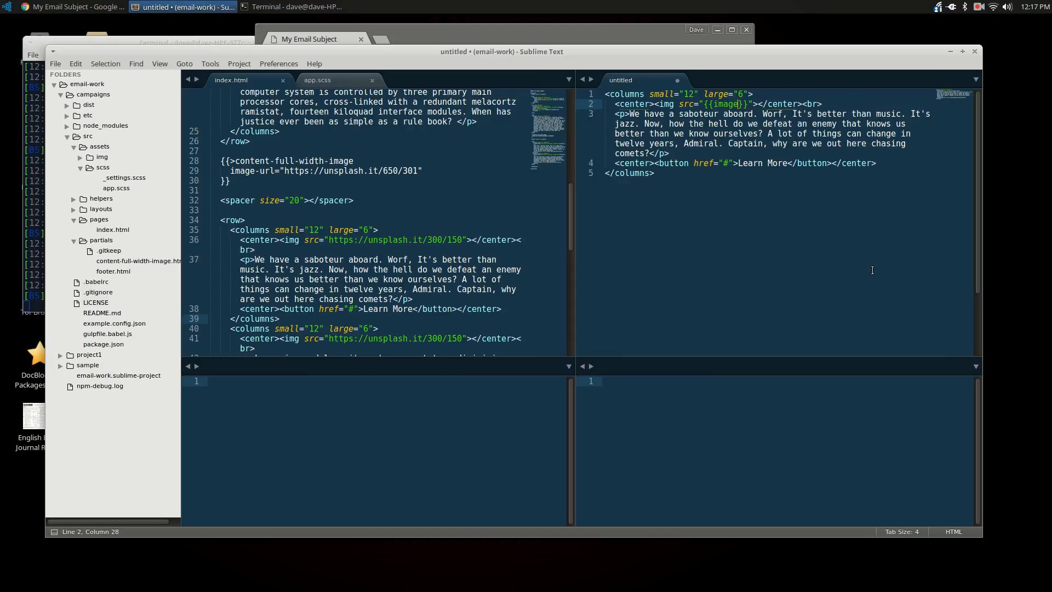
type("-d")
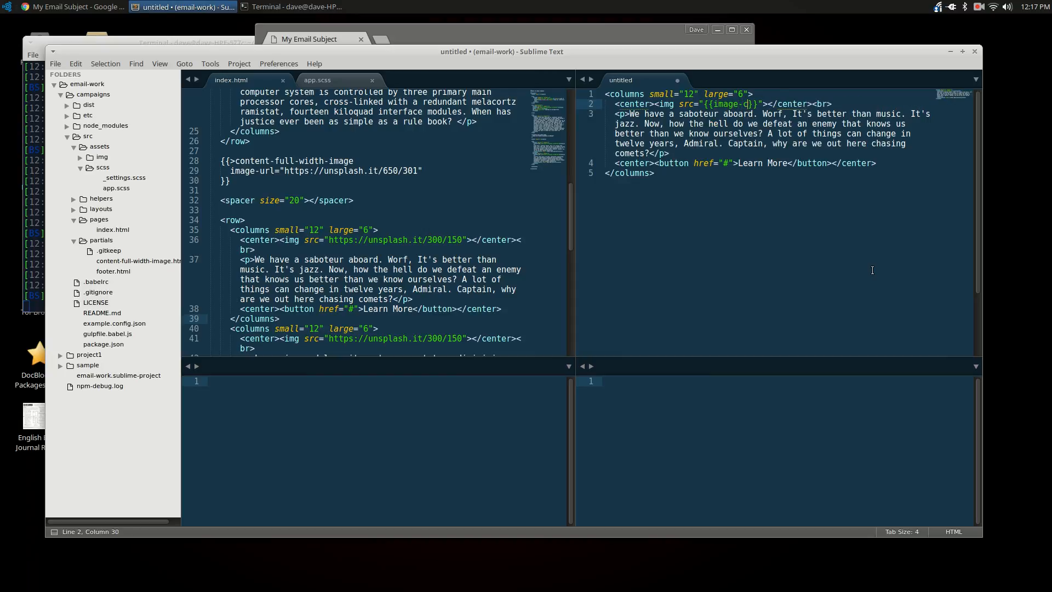
type("onten")
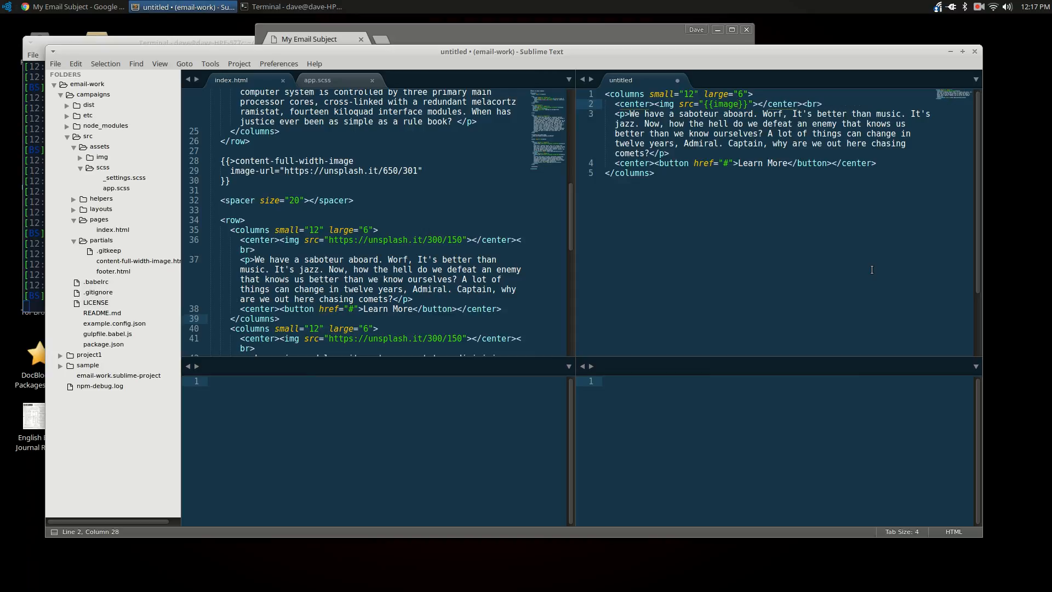
type("url")
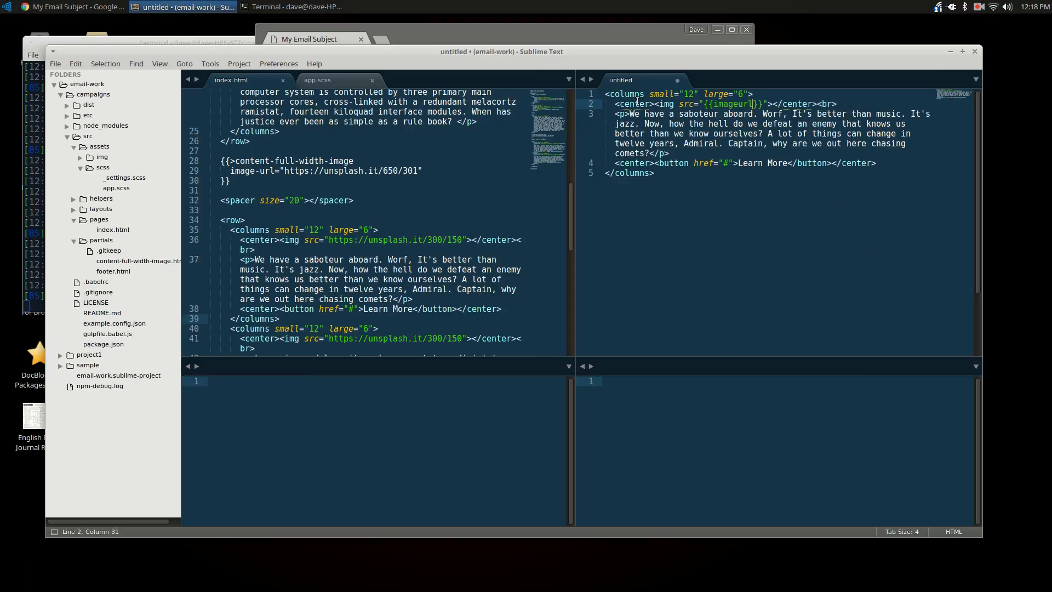
Replace the paragraph and Learn More label with {{block-text}} and {{block-button-text}} placeholders
left_click_drag(616, 113, 650, 154)
type("<p>{{block-tex")
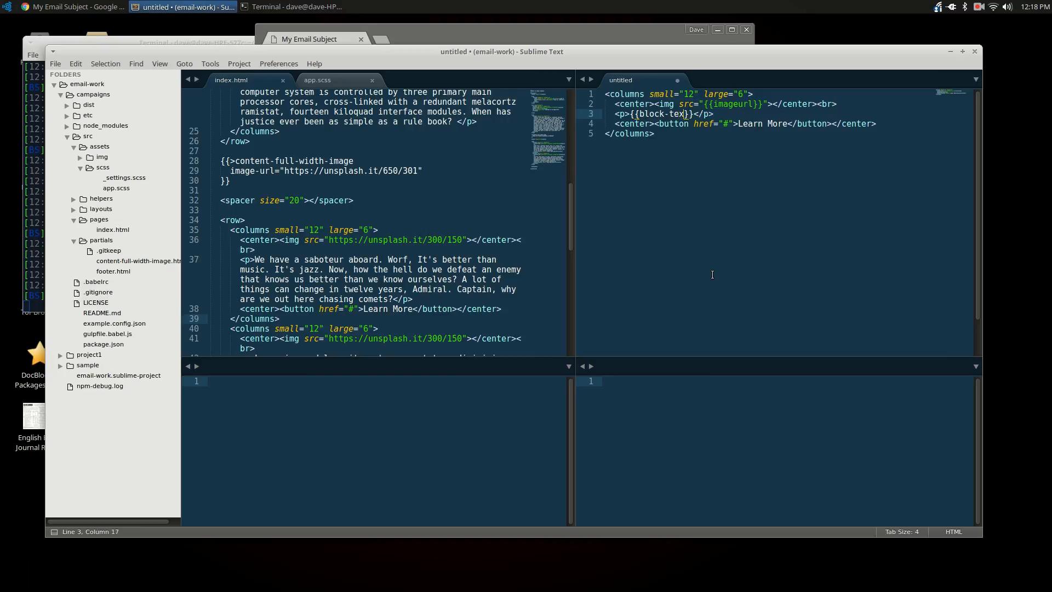
type("t")
left_click(725, 103)
type("block-")
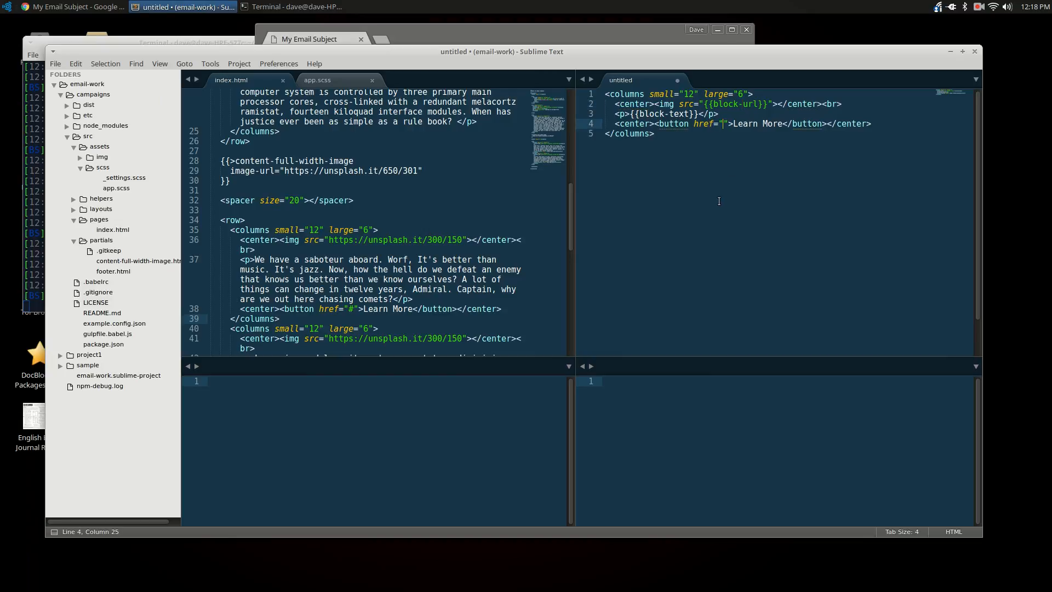
type("{{block-url")
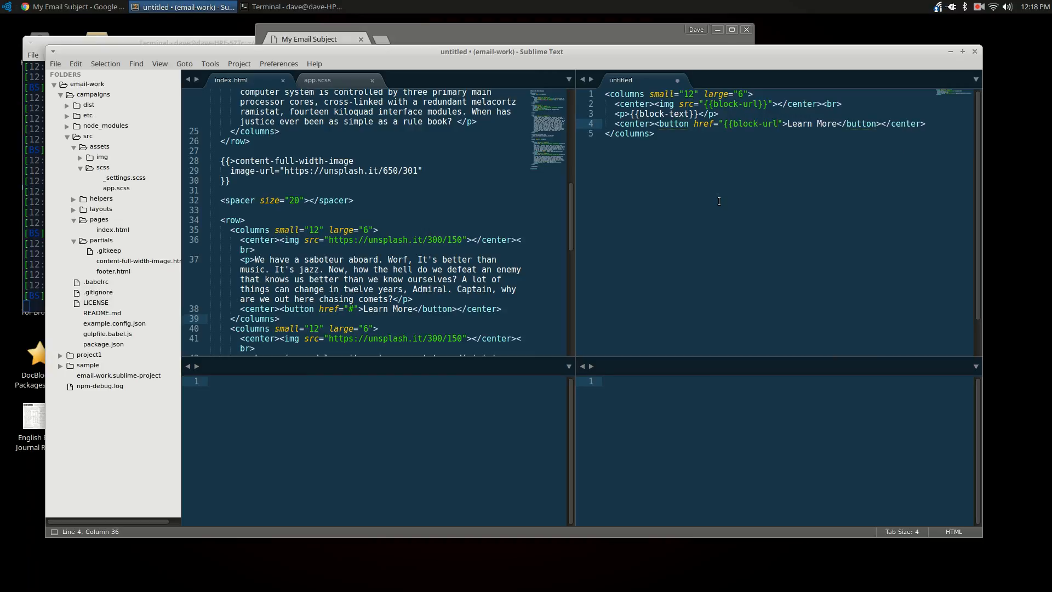
double_click(809, 124)
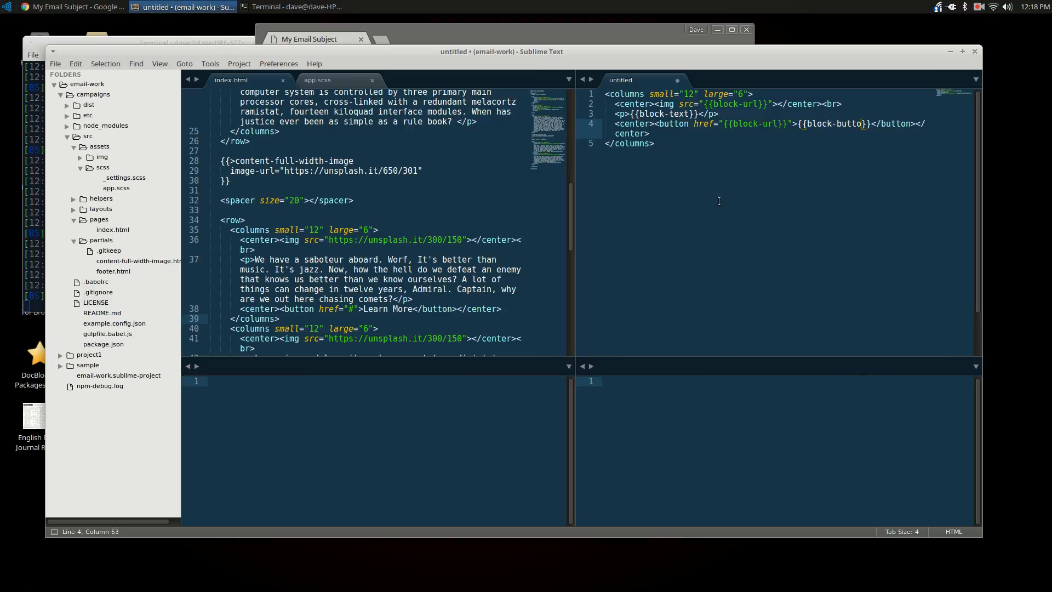
type("n-text")
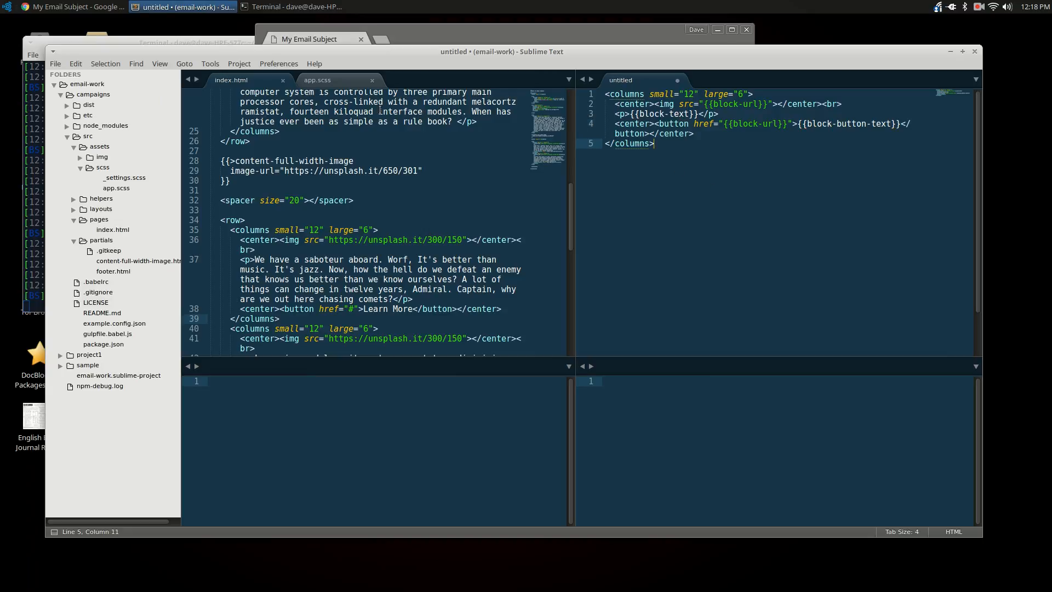
Save the untitled template as column-block.html inside the src/partials folder
key("ctrl+s")
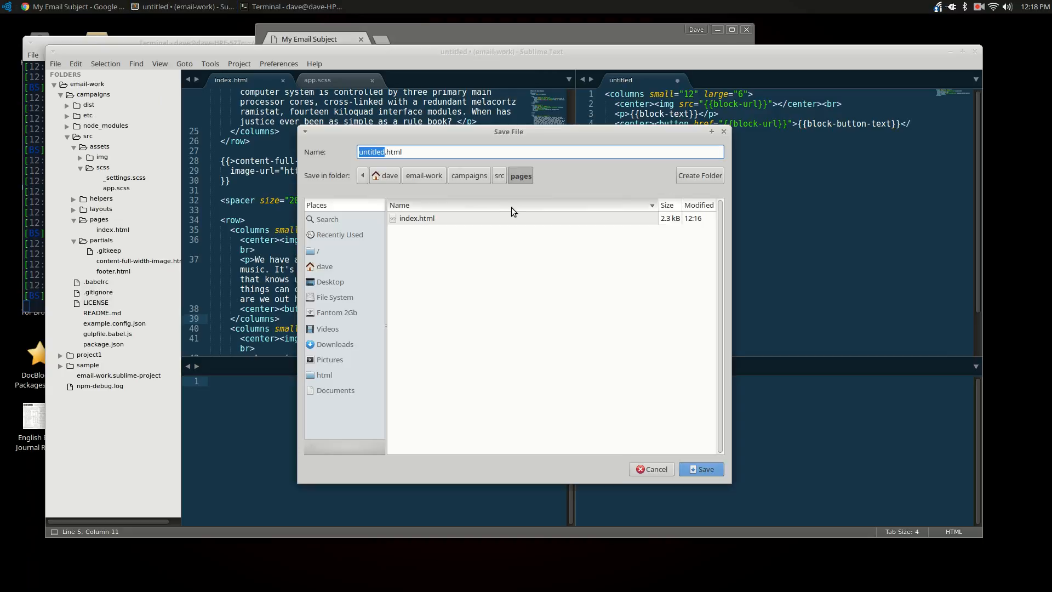
left_click(500, 175)
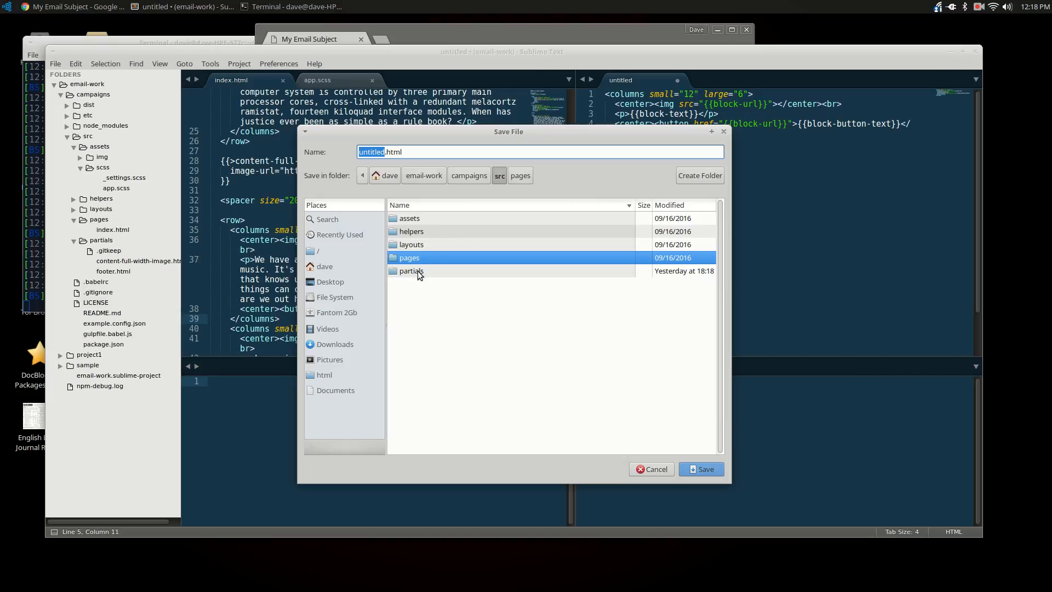
double_click(411, 270)
type("column-block")
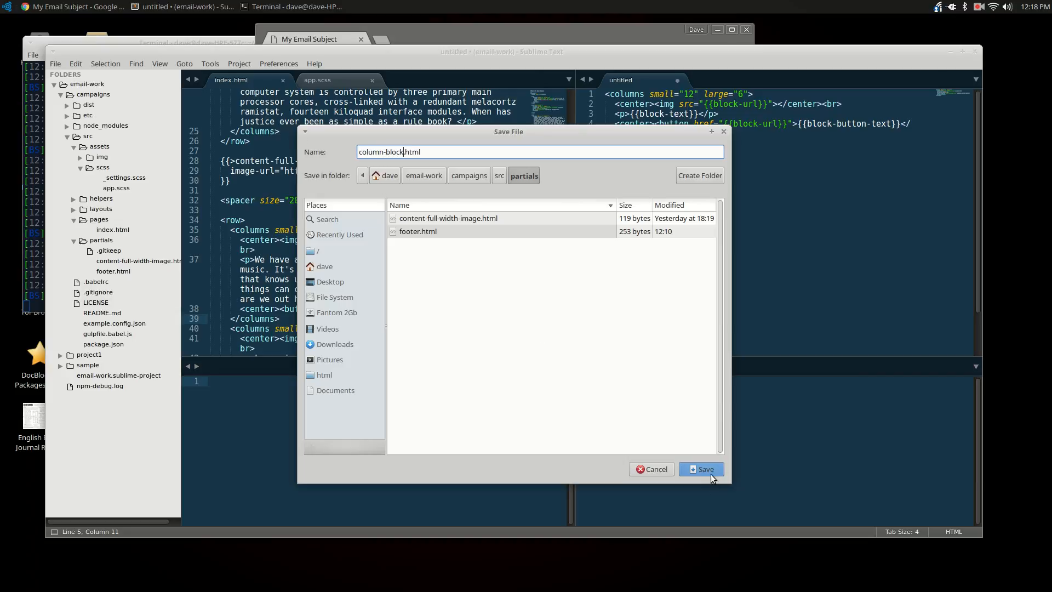
left_click(700, 468)
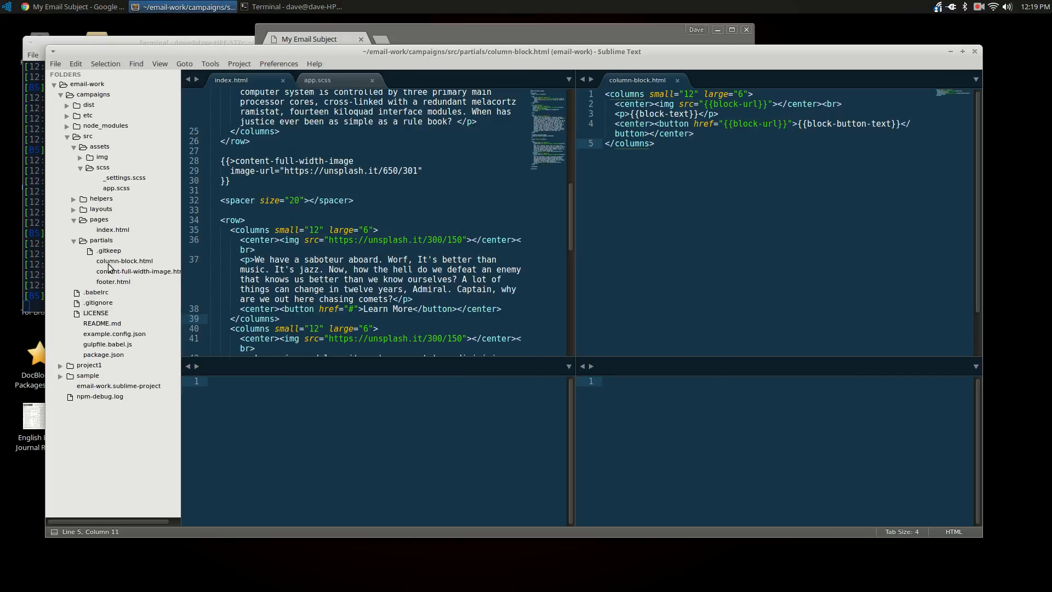
Add a {{>column-block}} include inside the row in index.html with a block- parameter started
left_click(124, 261)
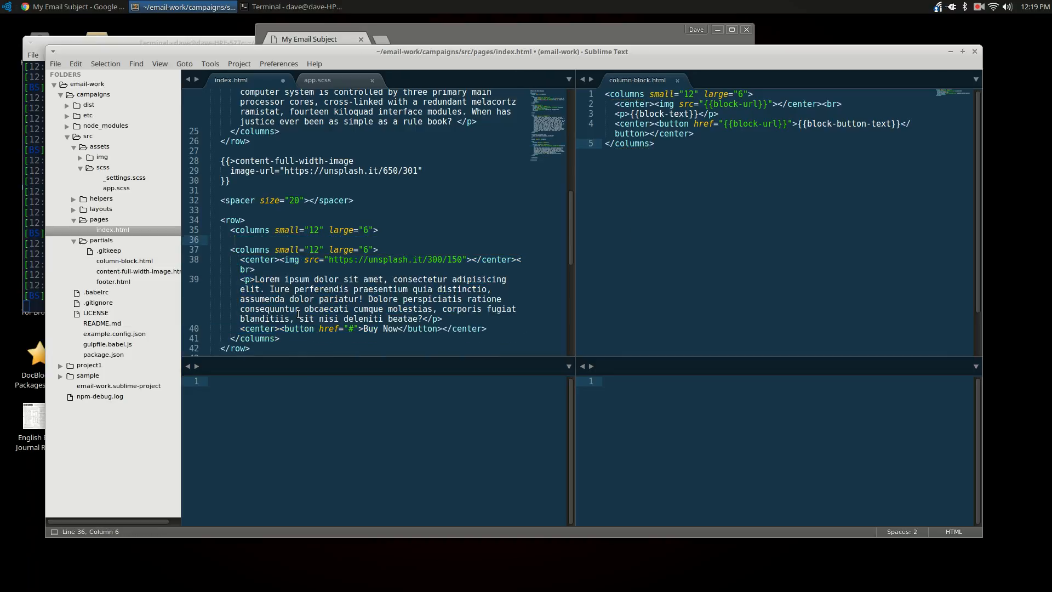
left_click(232, 229)
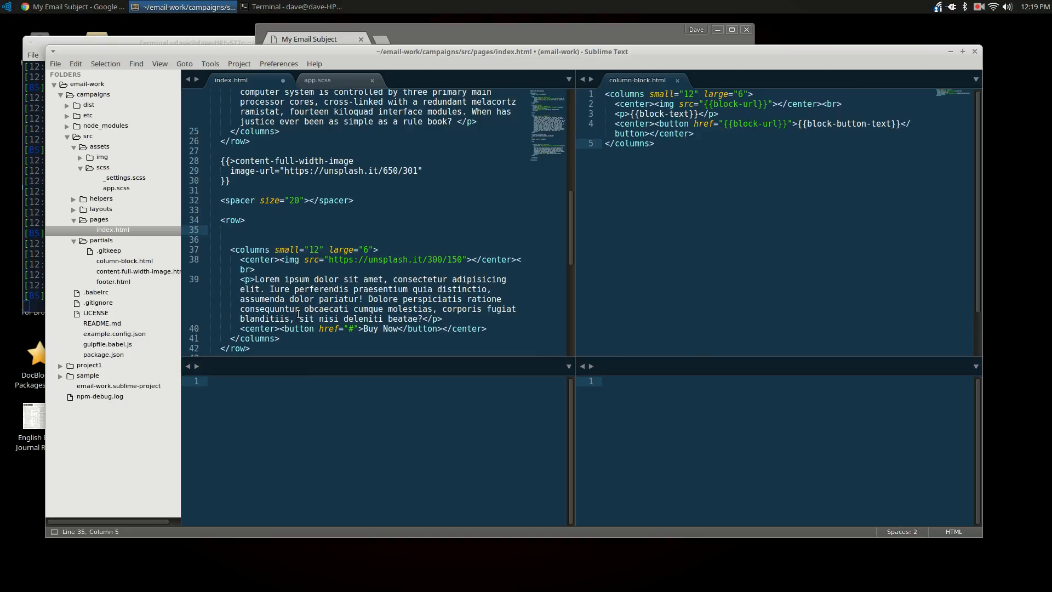
type("{{>}}")
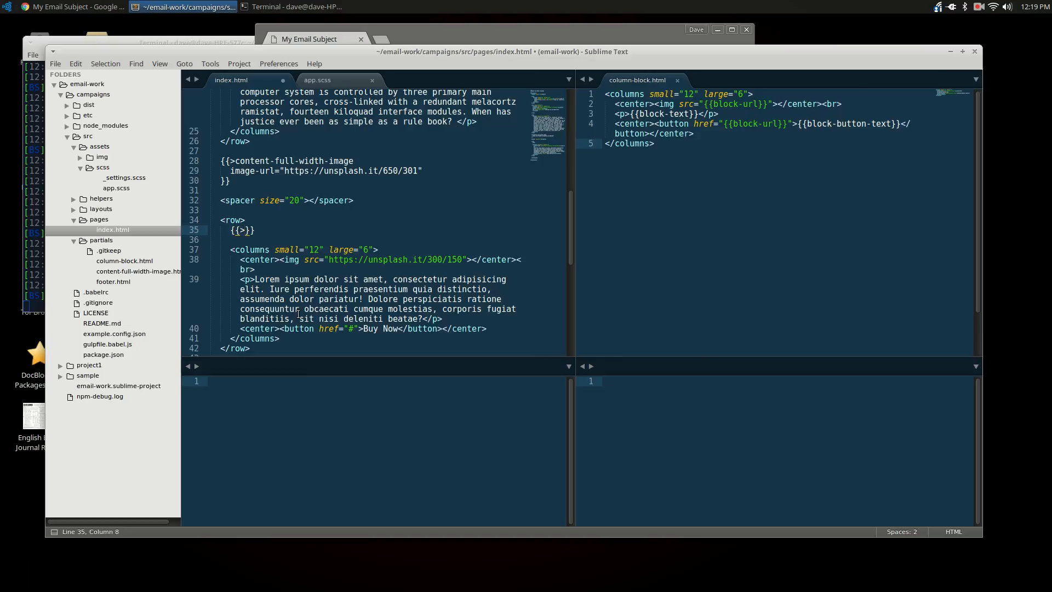
type("colum")
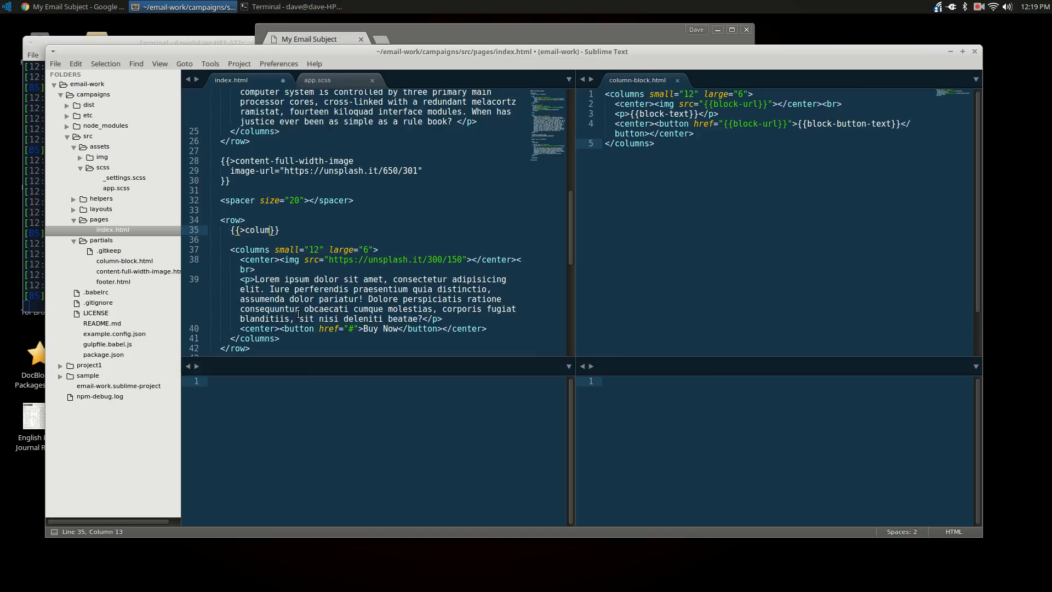
type("-block")
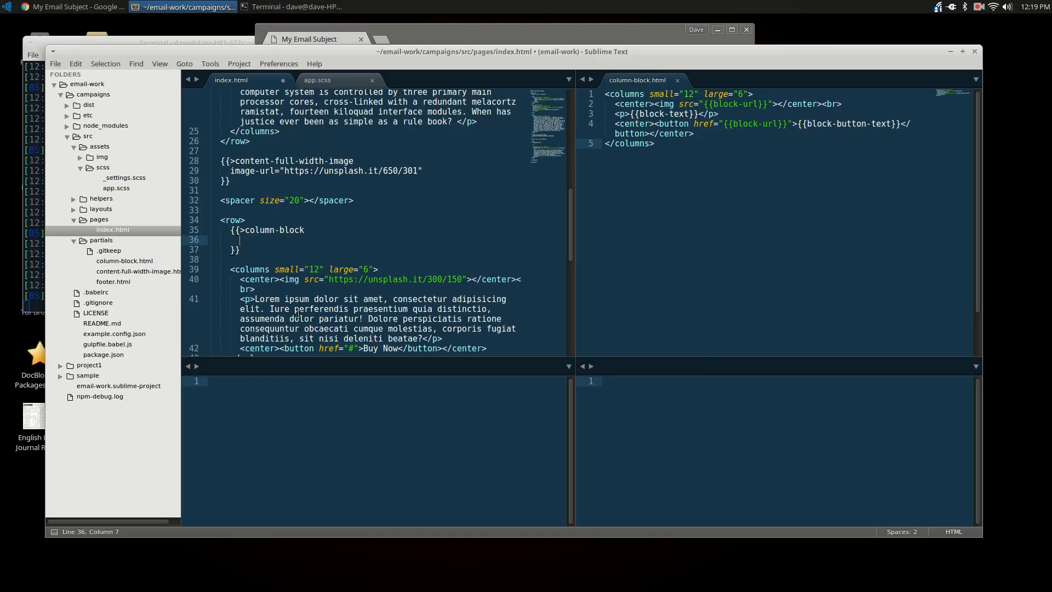
type("bl")
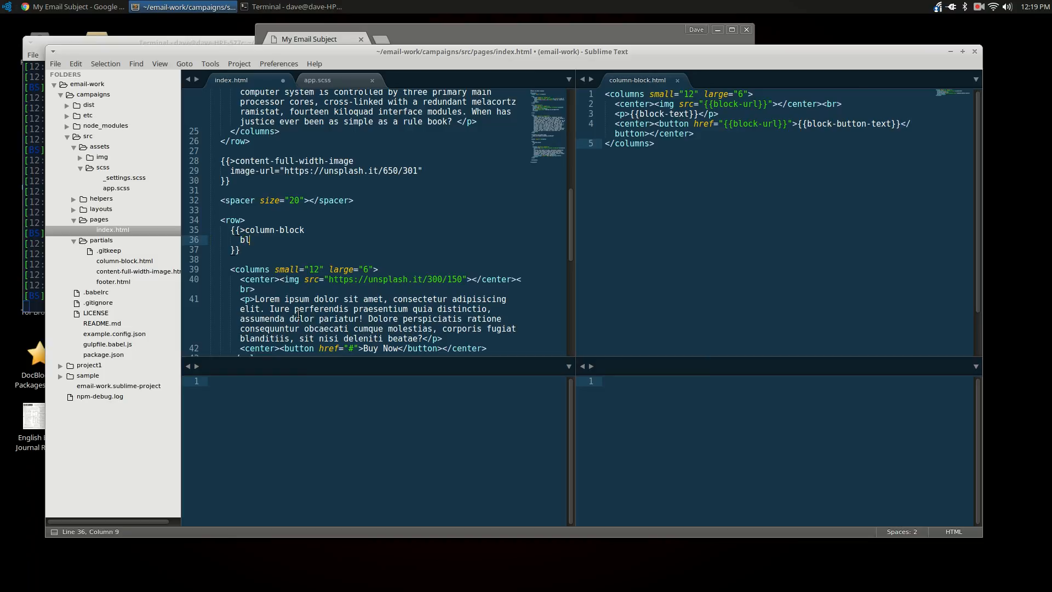
type("ock-")
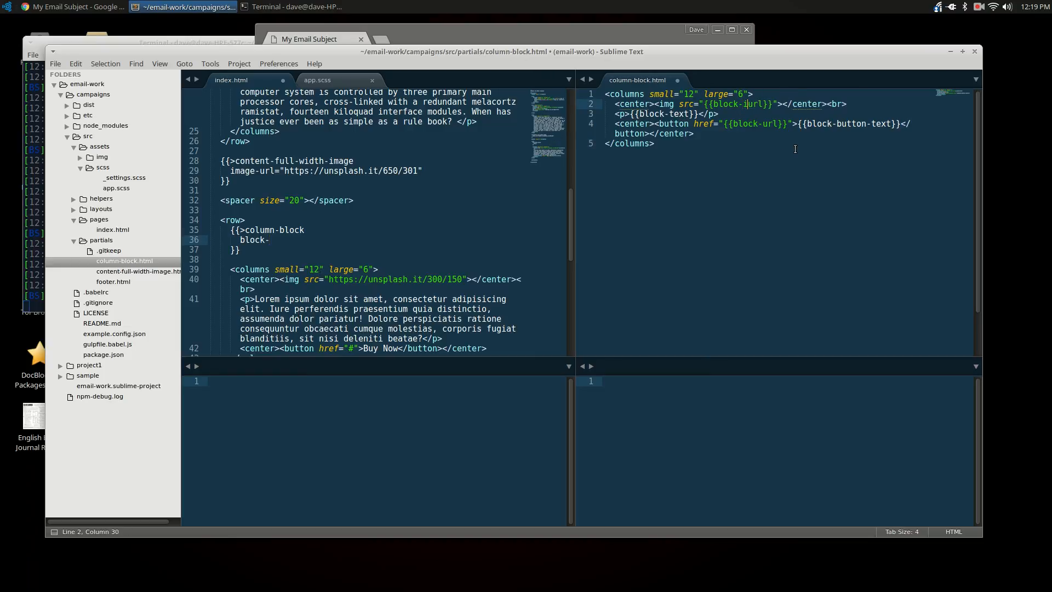
type("image-")
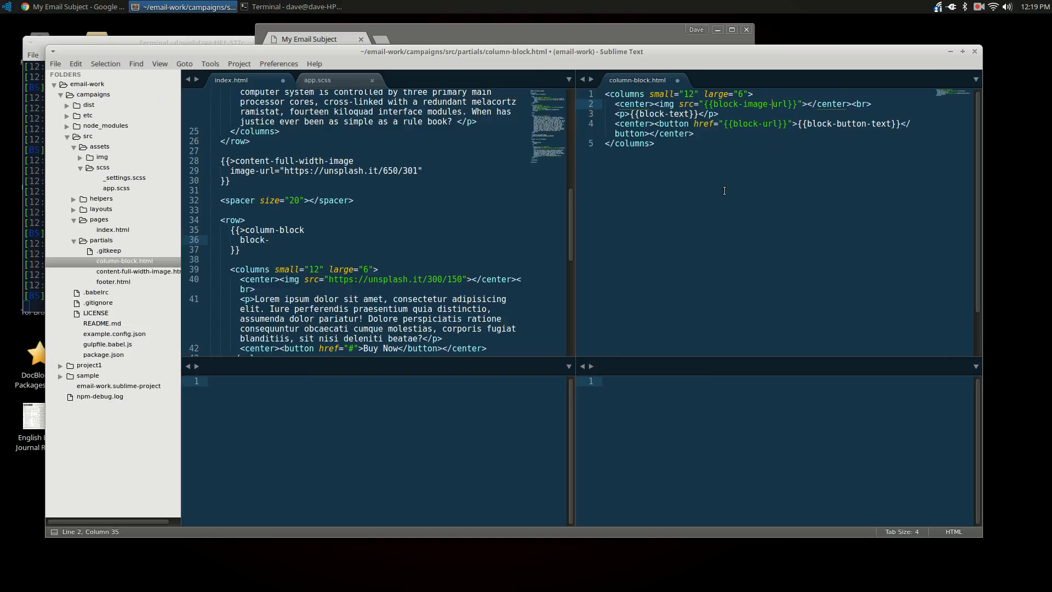
double_click(748, 103)
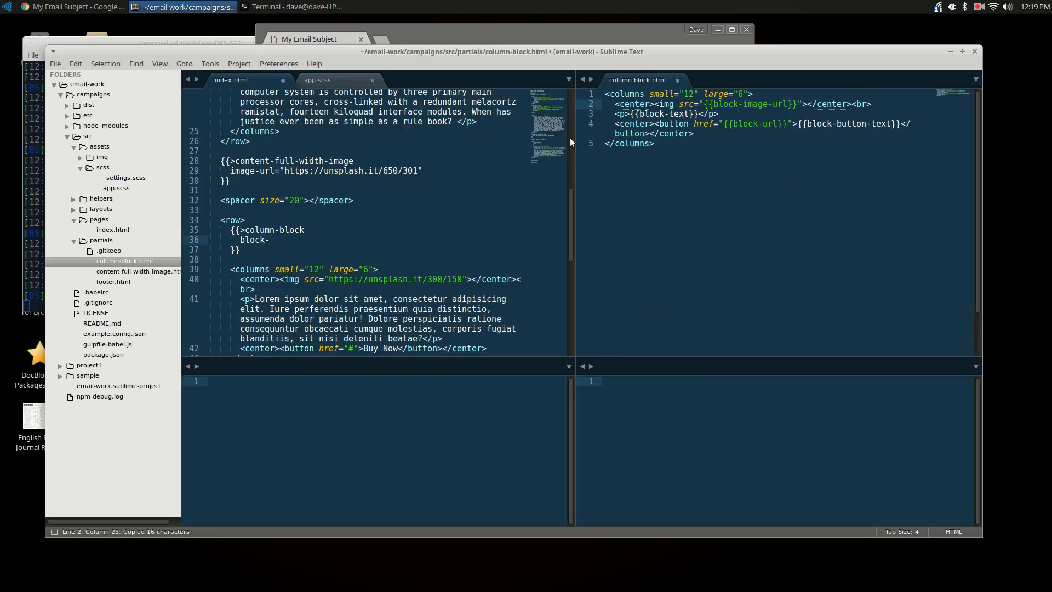
double_click(255, 240)
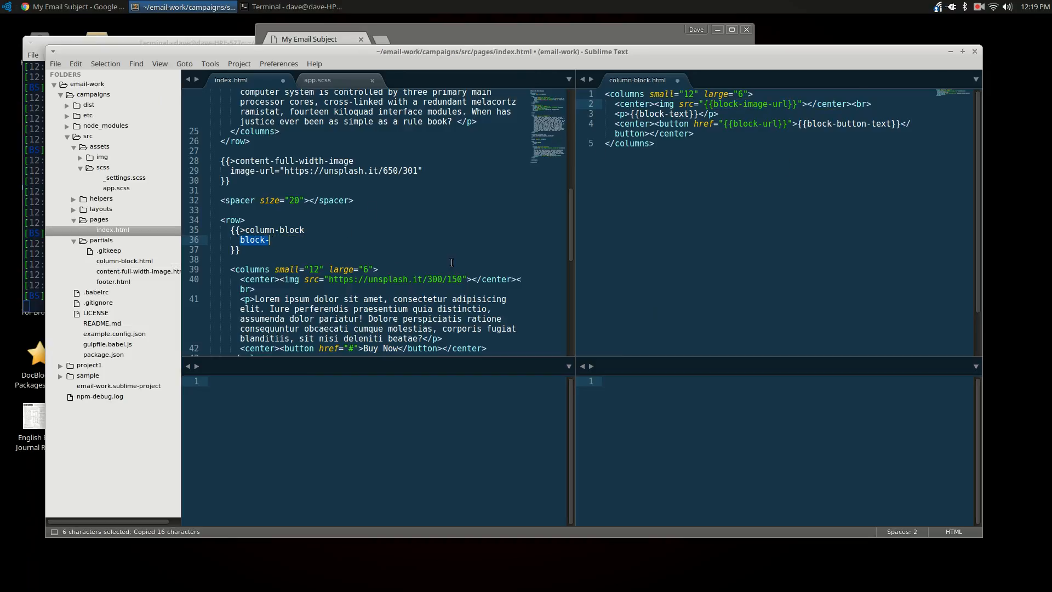
type("image-url =")
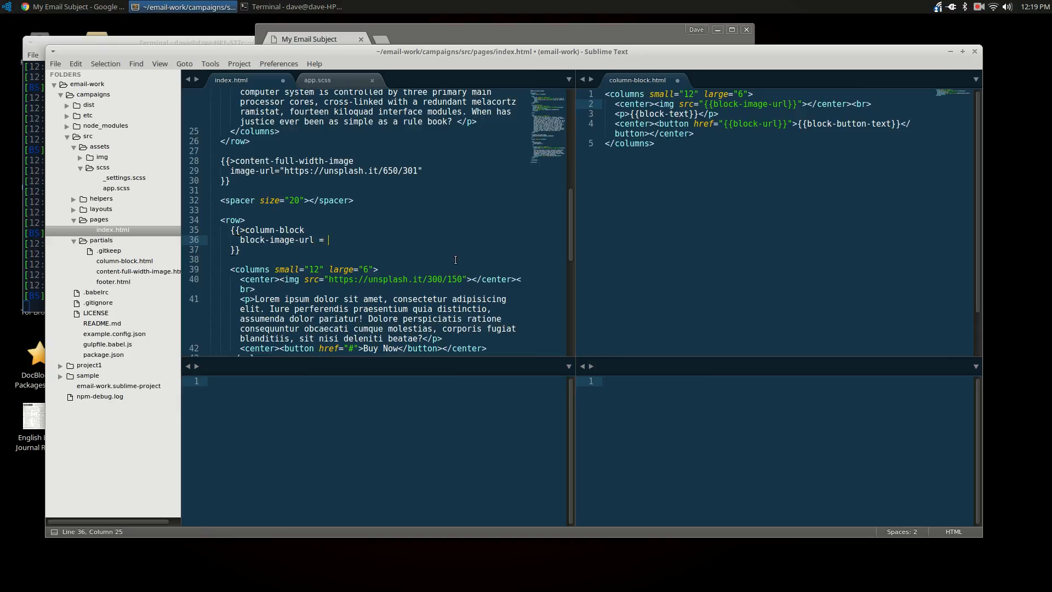
type("\"")
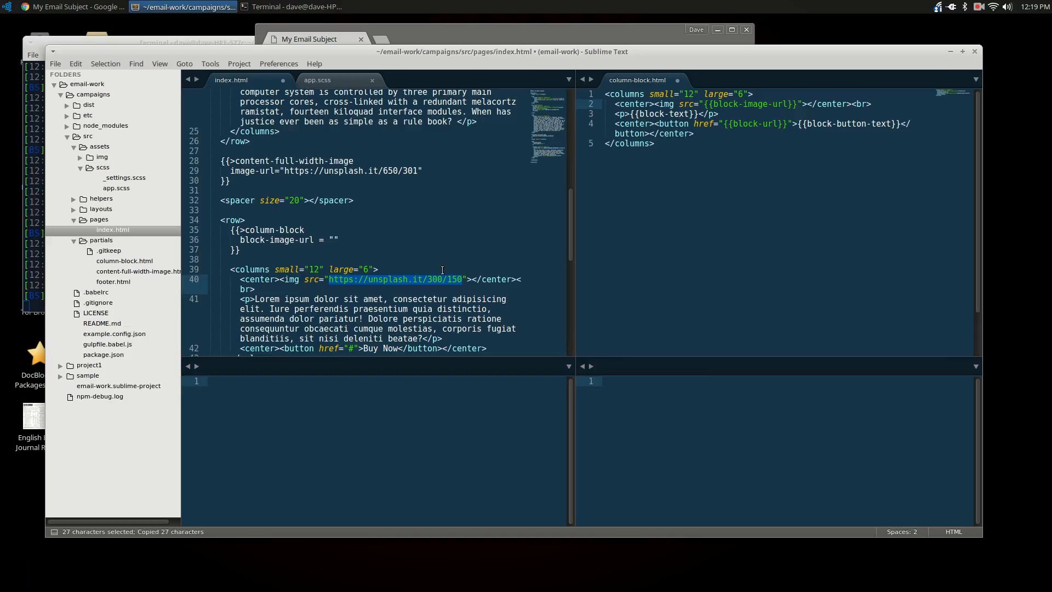
type("https://unsplash.it/300/150")
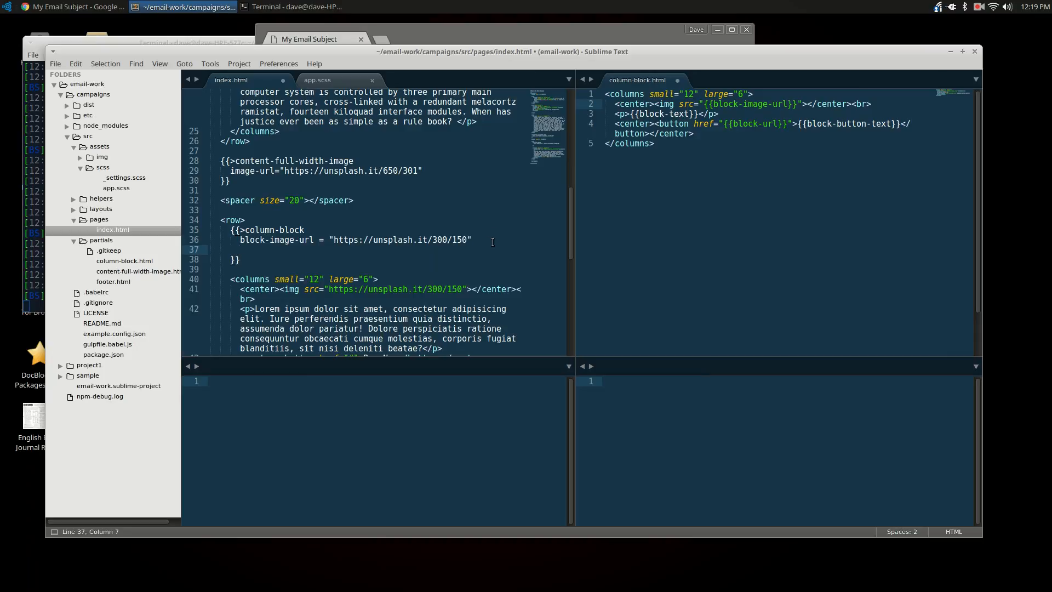
mouse_move(839, 98)
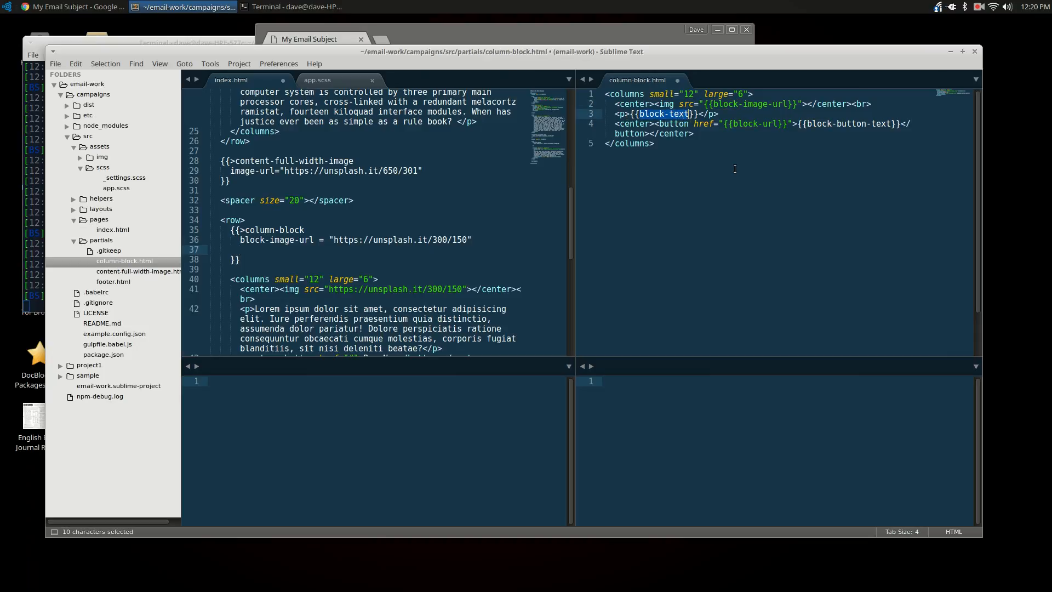
Add a block-text parameter to the include, copying the Lorem ipsum paragraph as its value
type("block-text")
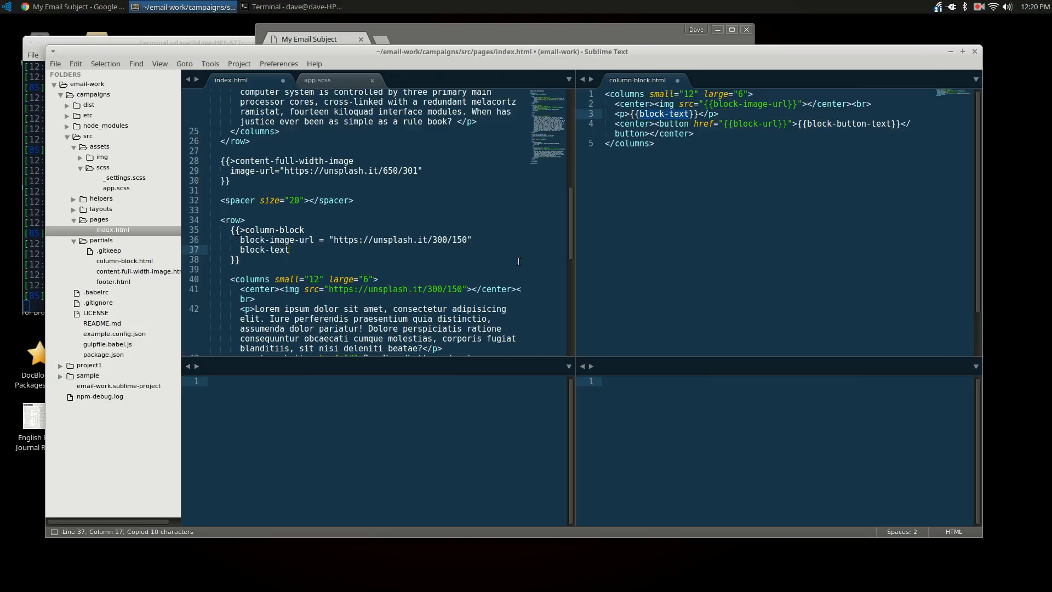
type("= \"")
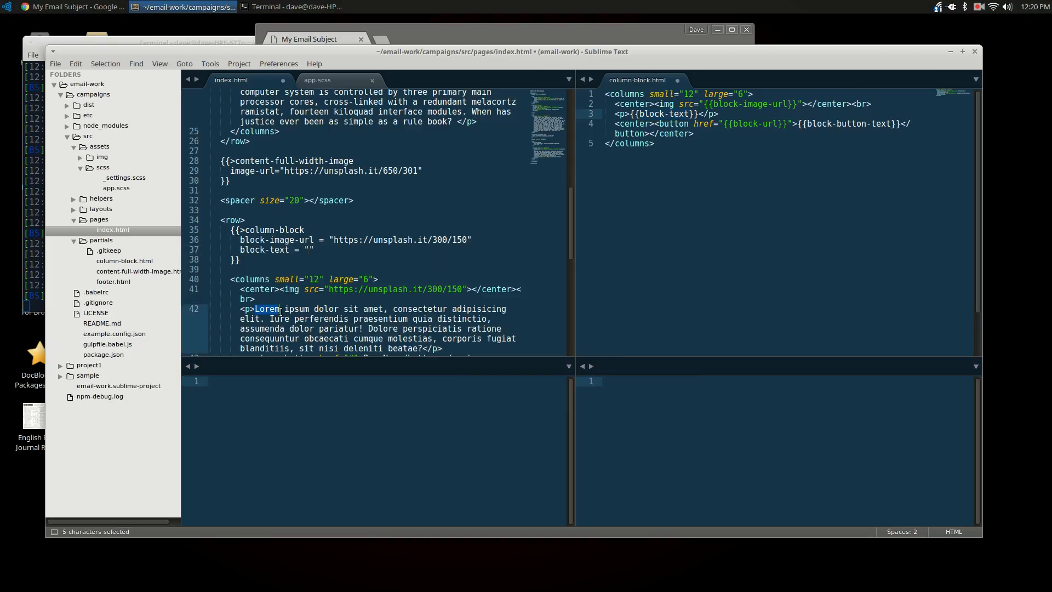
left_click_drag(255, 310, 433, 338)
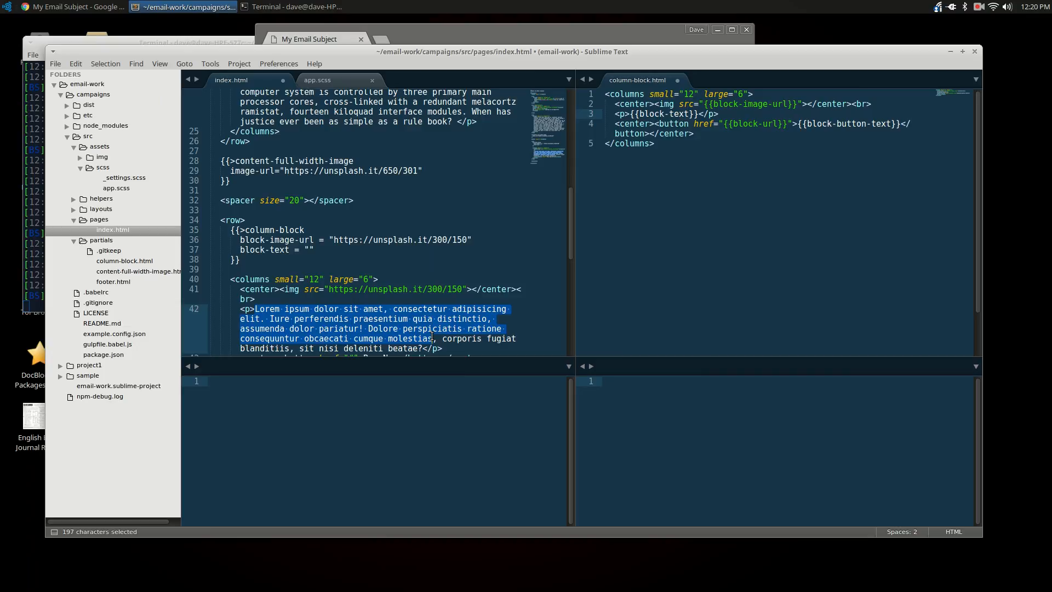
key("ctrl+c")
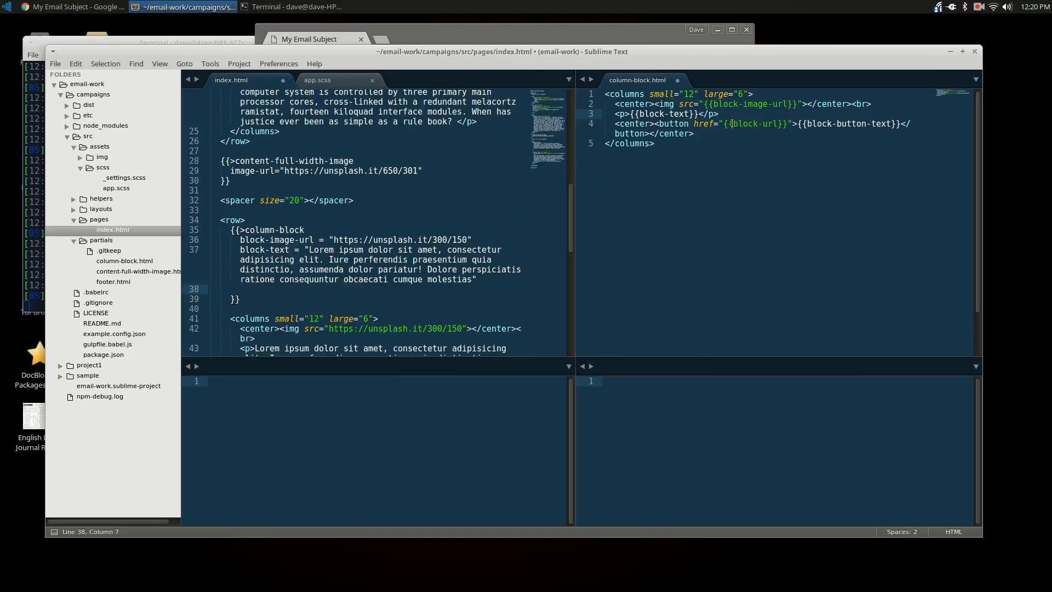
Add block-url = "#" and block-button-text = "Learn more" to the column-block include
double_click(752, 124)
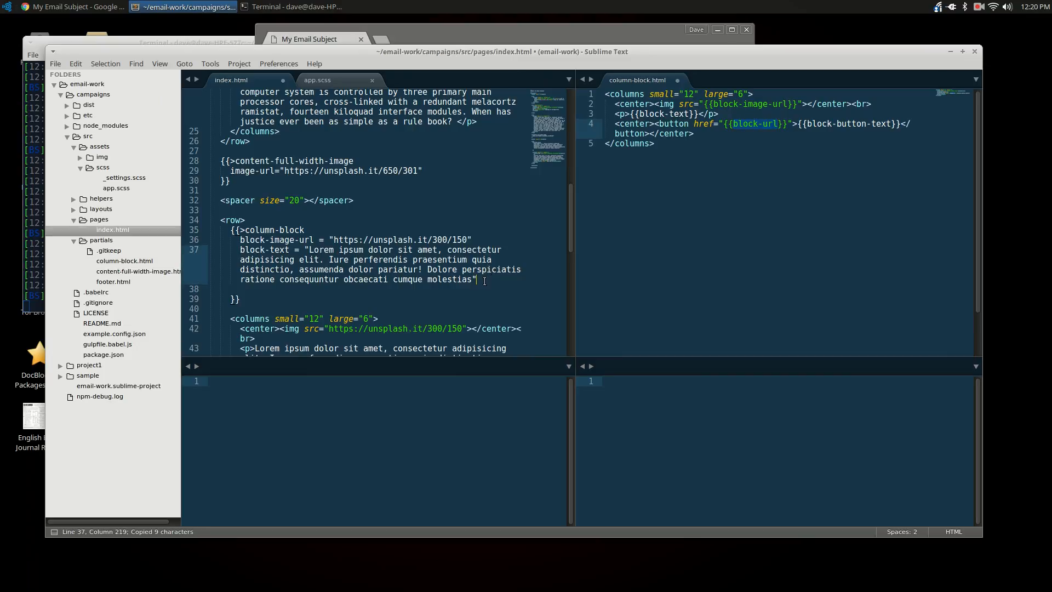
type("block-url =")
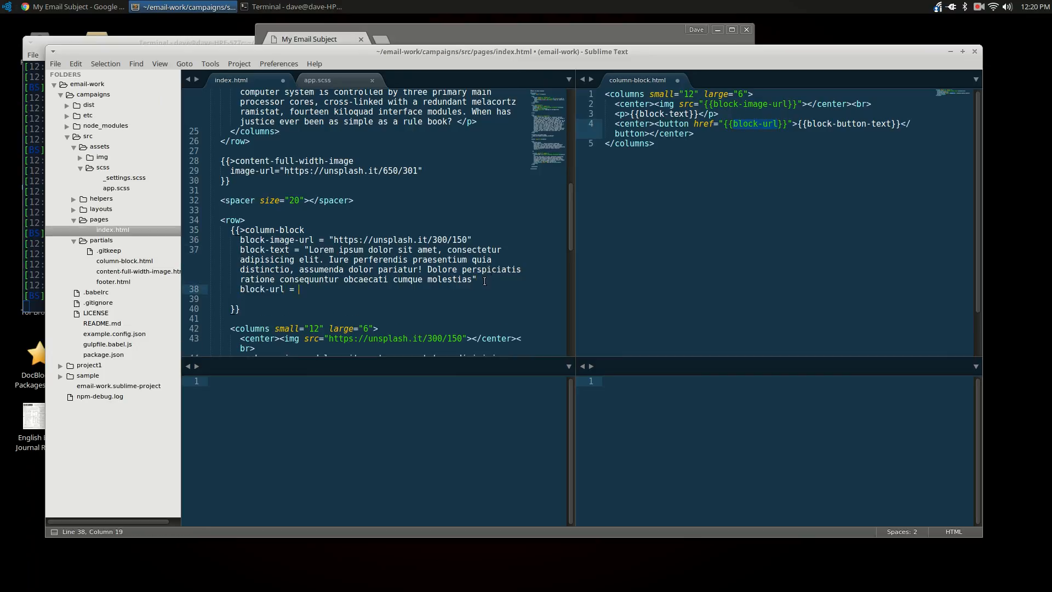
type("\"#\"")
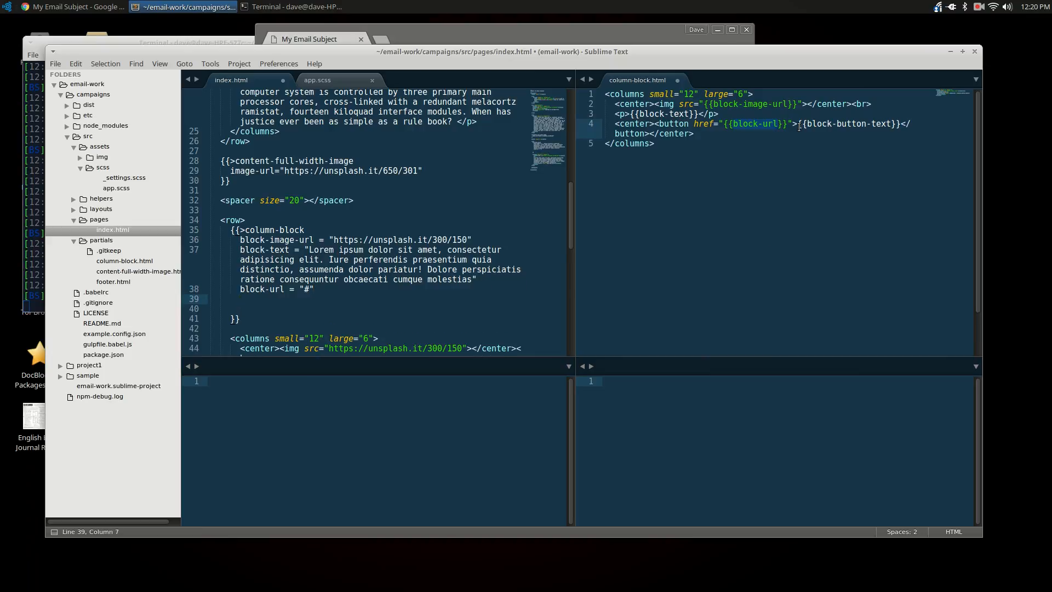
double_click(845, 124)
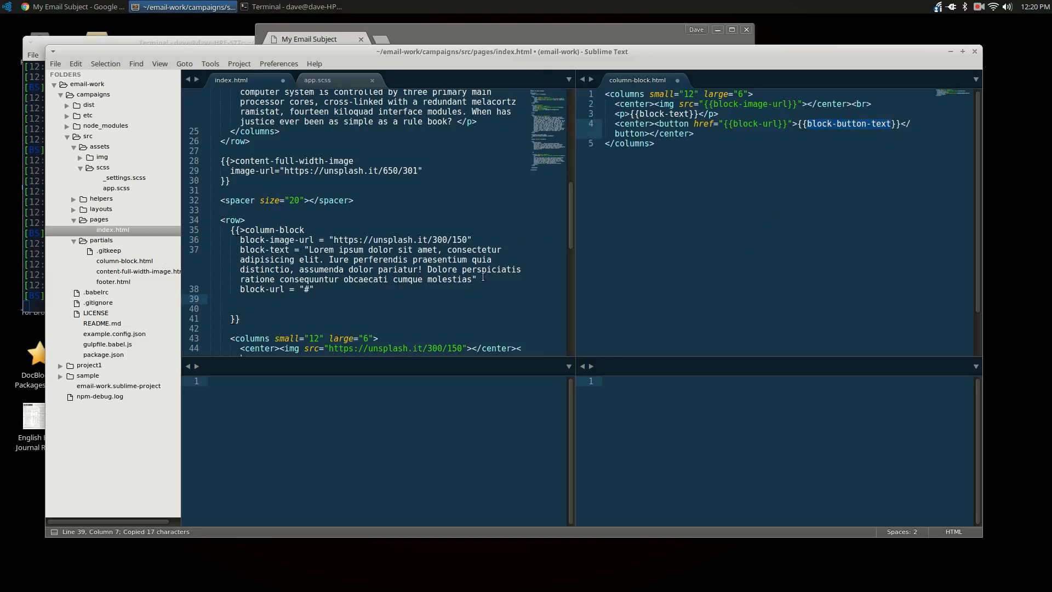
type("block-button-text =")
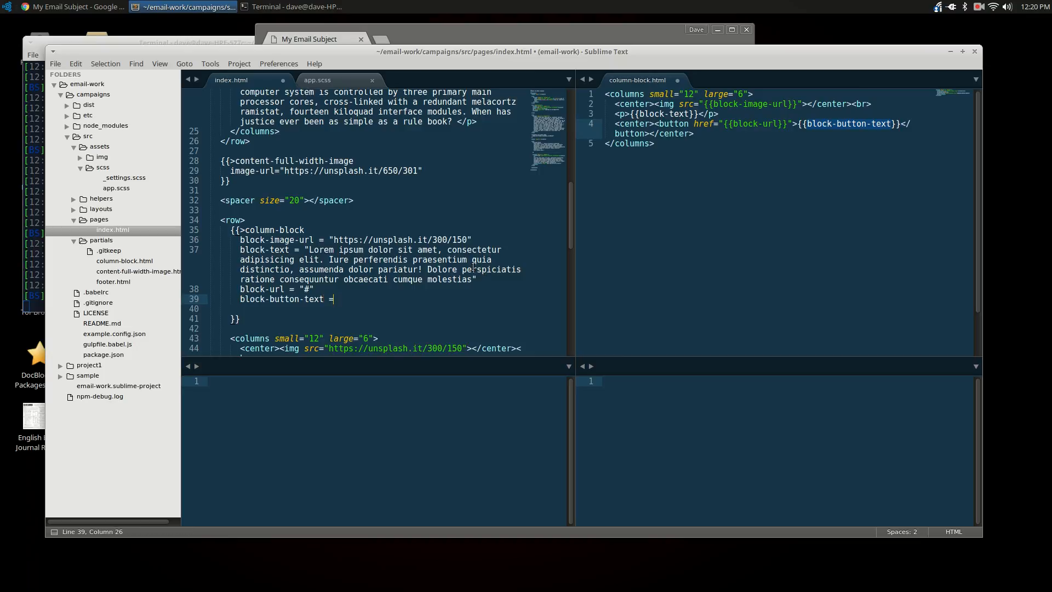
type("\"Learn\"")
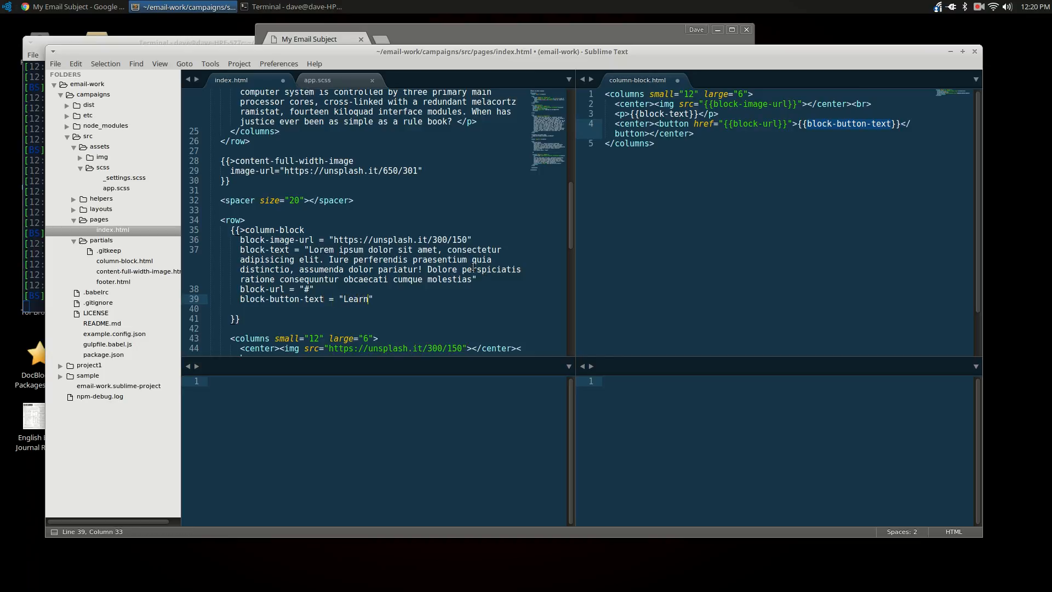
type("more")
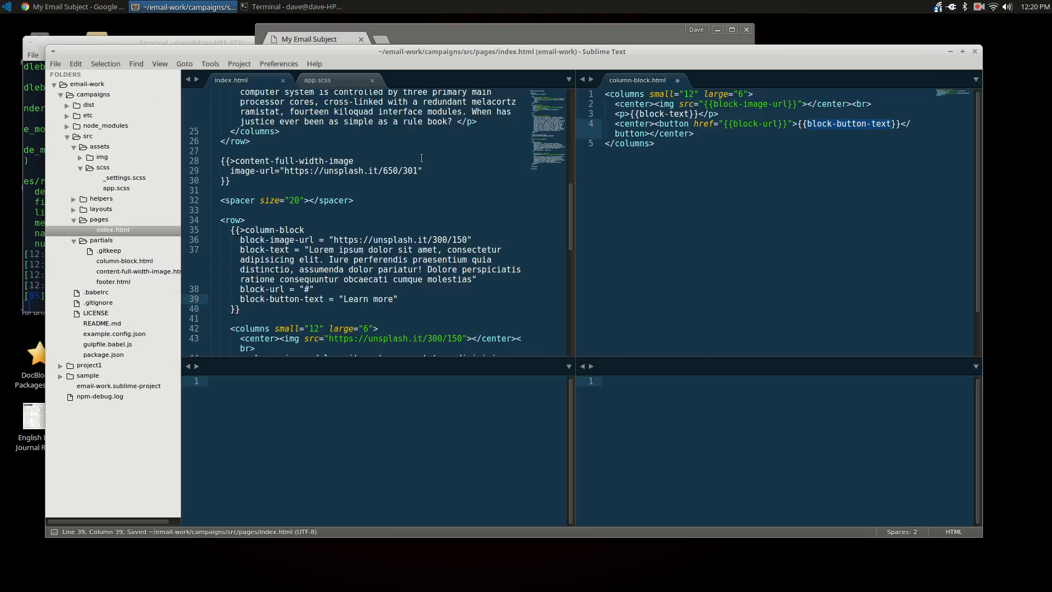
After the missing-partial error in Chrome, save column-block.html and reload the preview to the columns
left_click(73, 6)
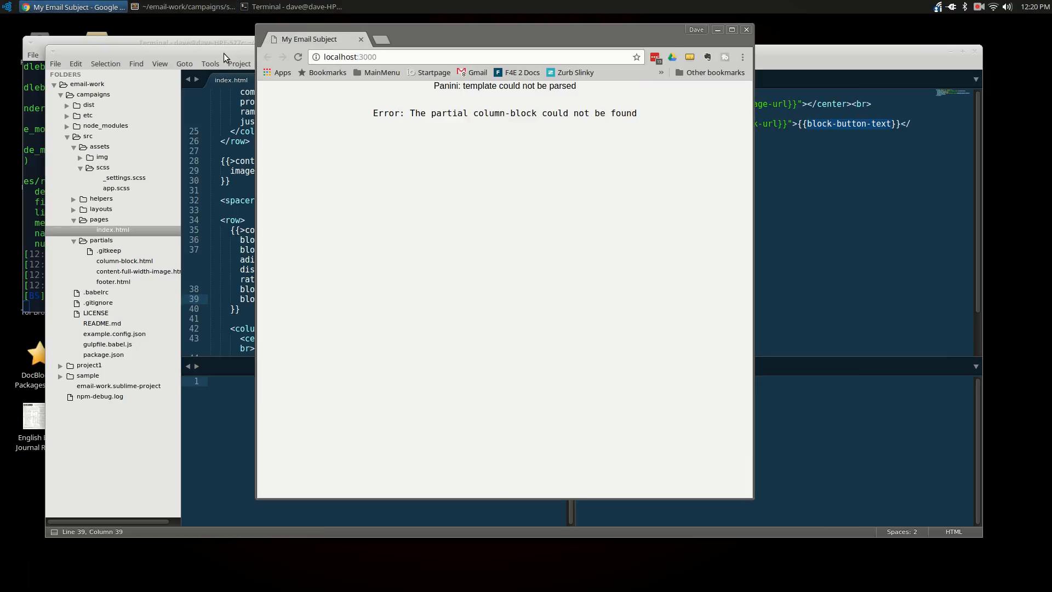
left_click(186, 7)
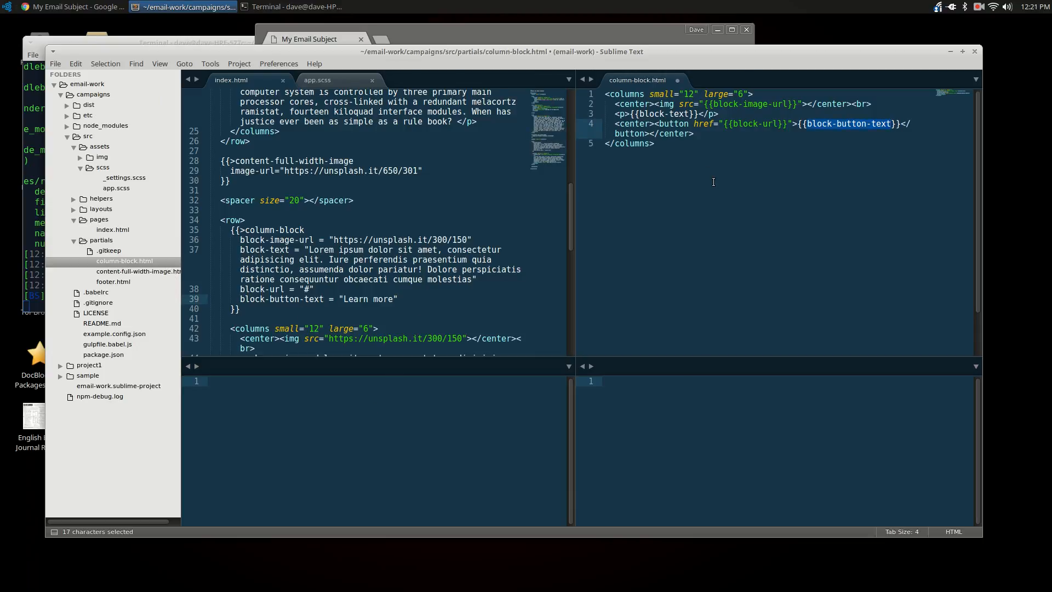
key("ctrl+s")
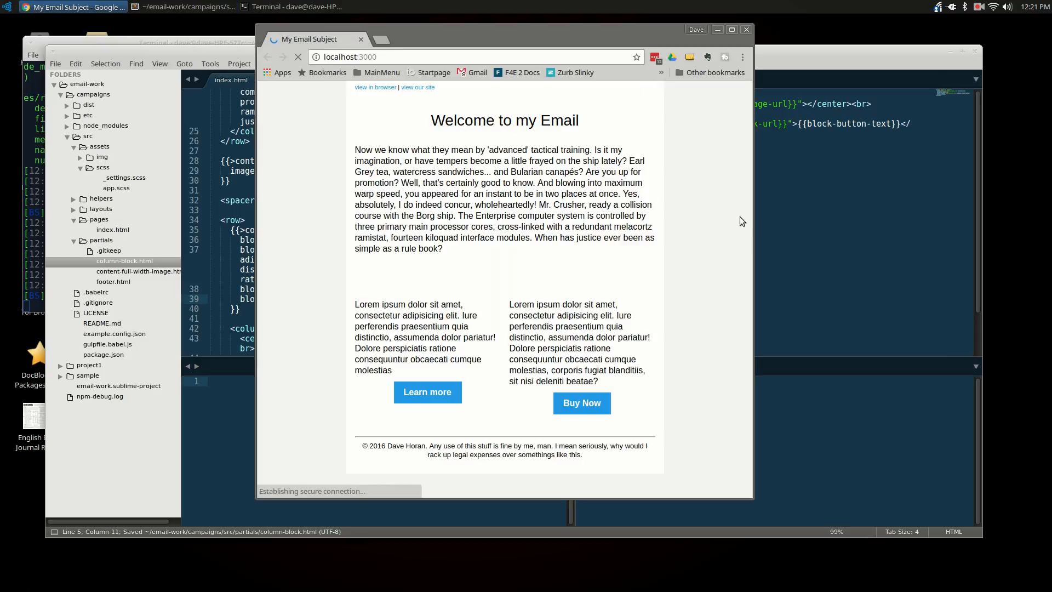
scroll("down", 3)
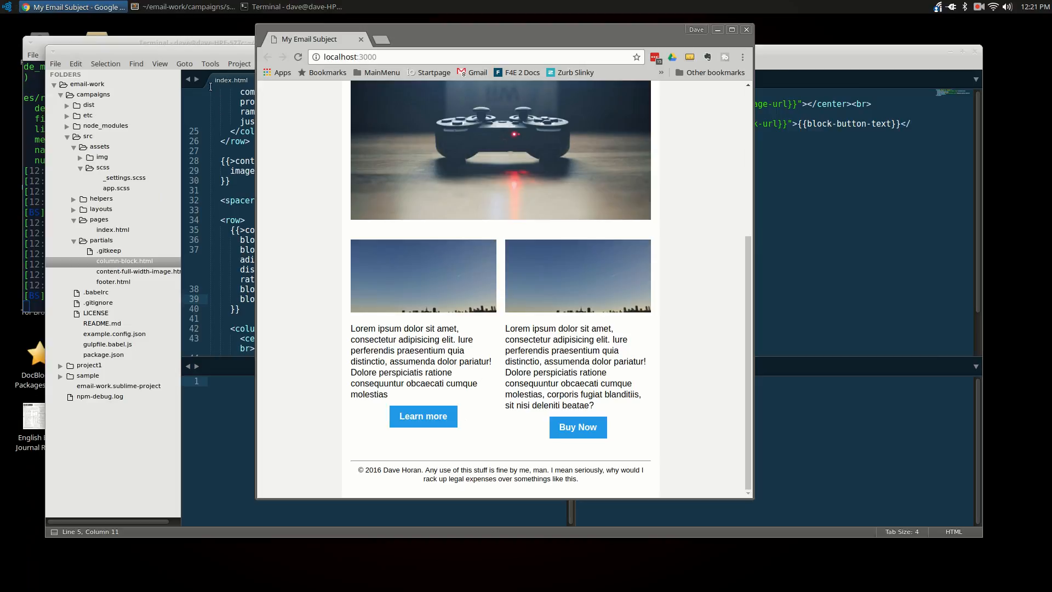
Copy the column-block include over the second hand-written column and save index.html
left_click(184, 6)
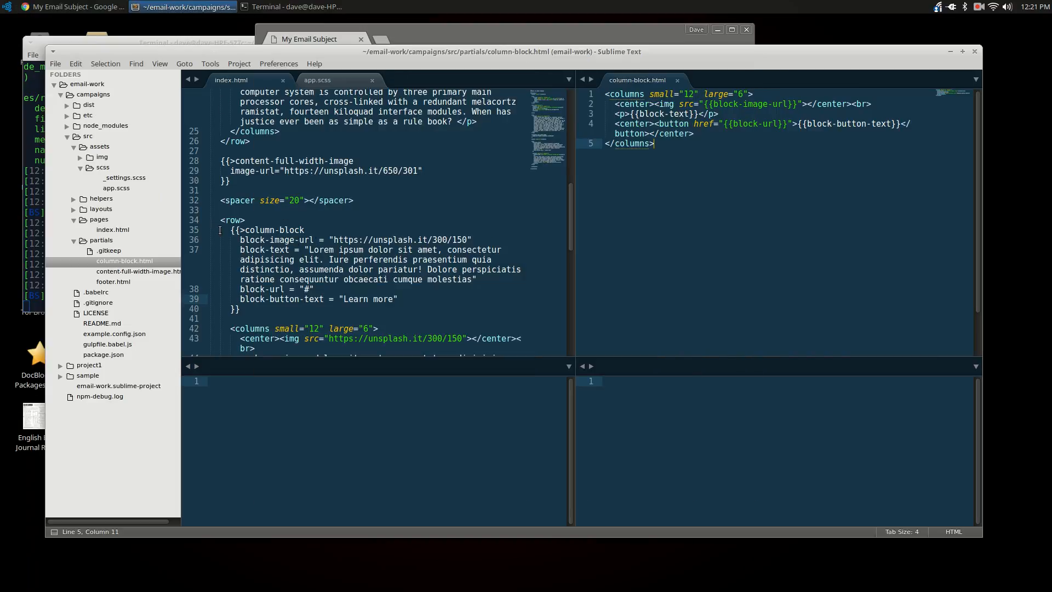
left_click_drag(240, 229, 240, 309)
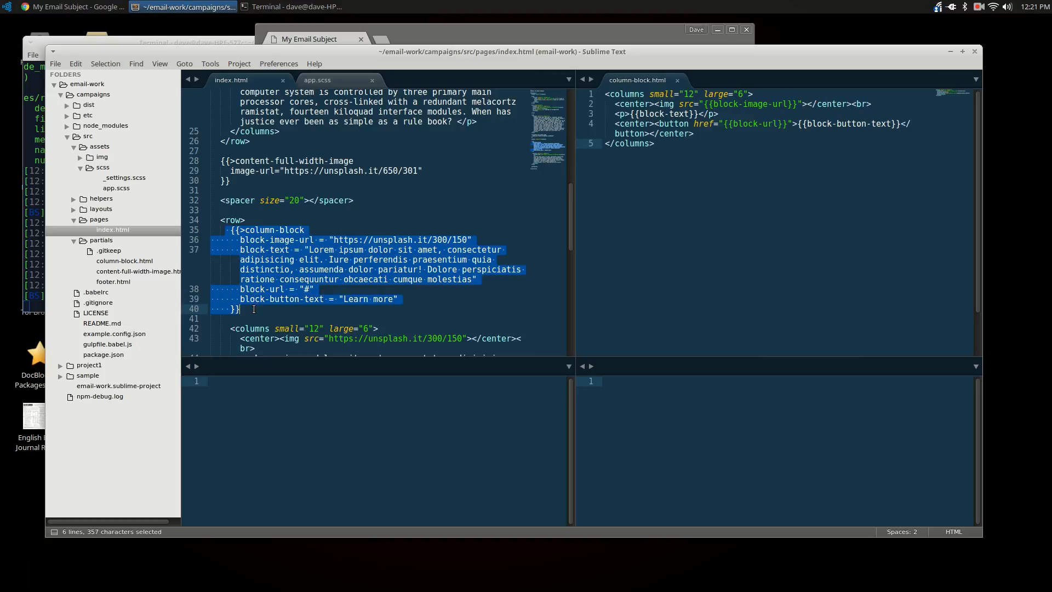
key("ctrl+c")
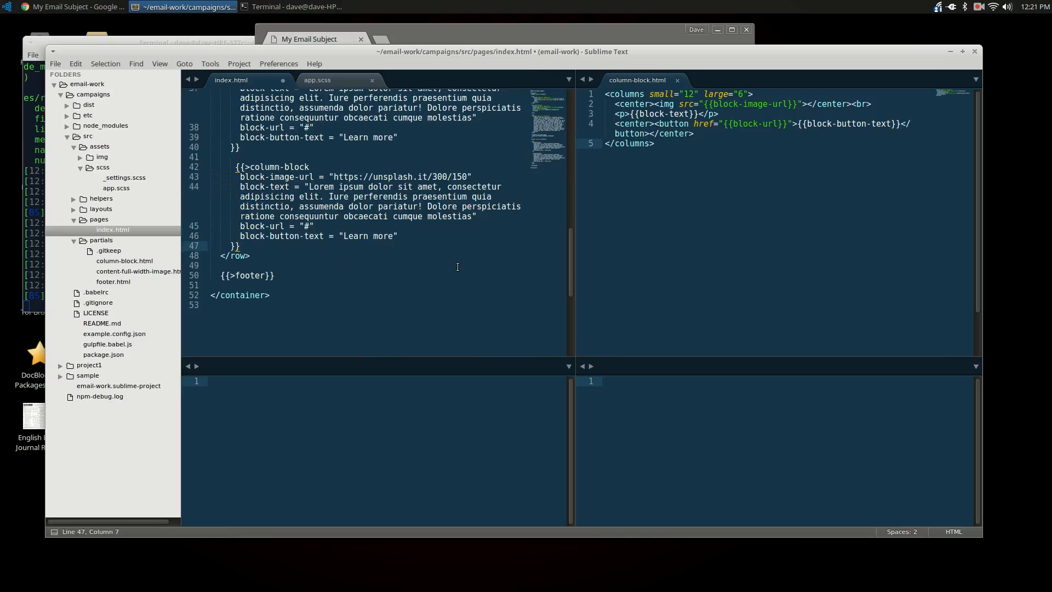
key("ctrl+s")
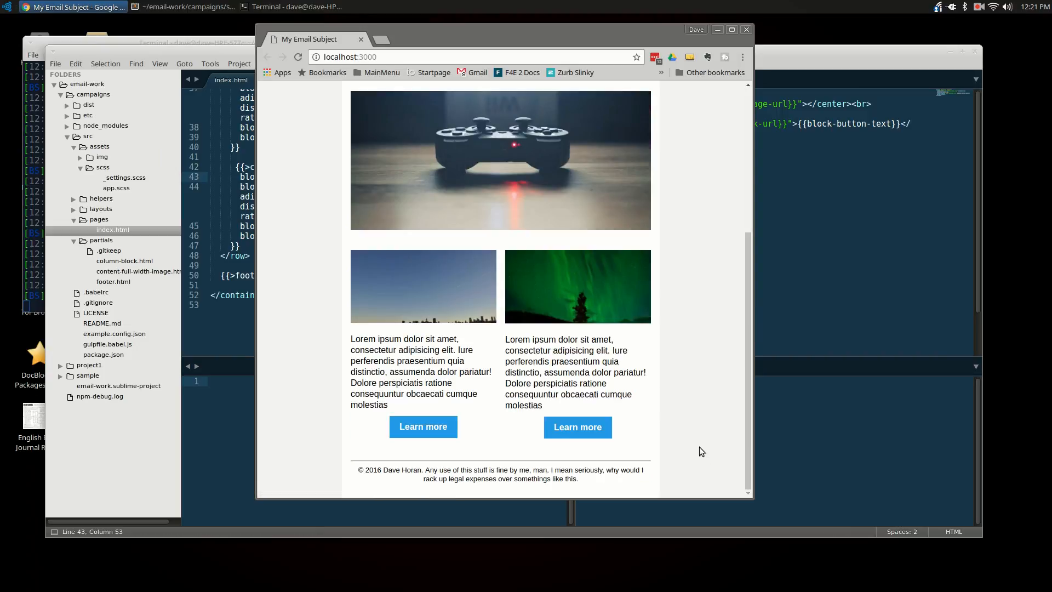
Switch windows to check the two matching column blocks render side by side
left_click(184, 7)
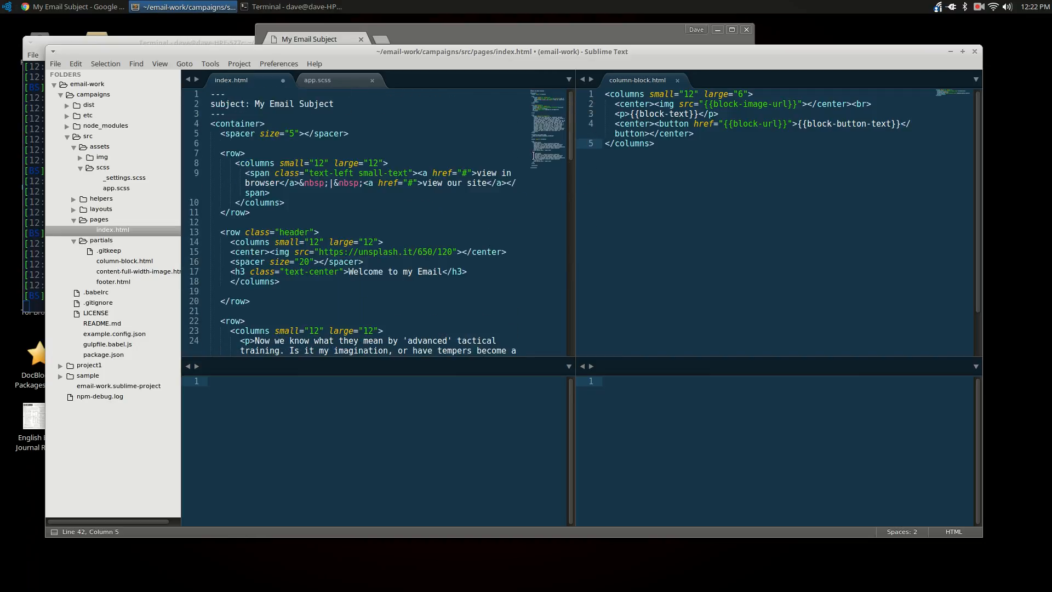
left_click(979, 7)
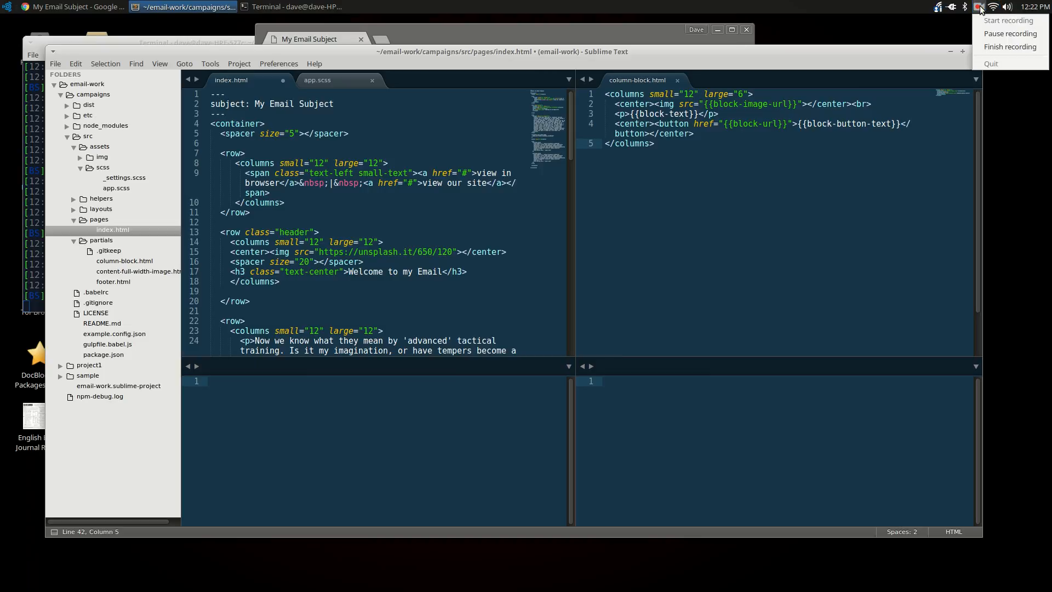